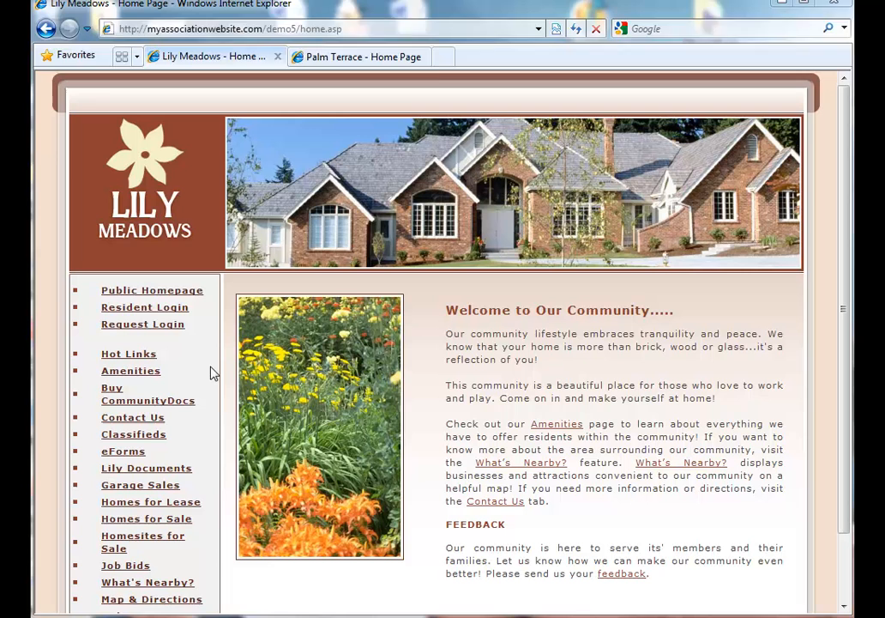
Step: Sign in through Resident Login with the demo account to reach the private homepage
left_click(144, 305)
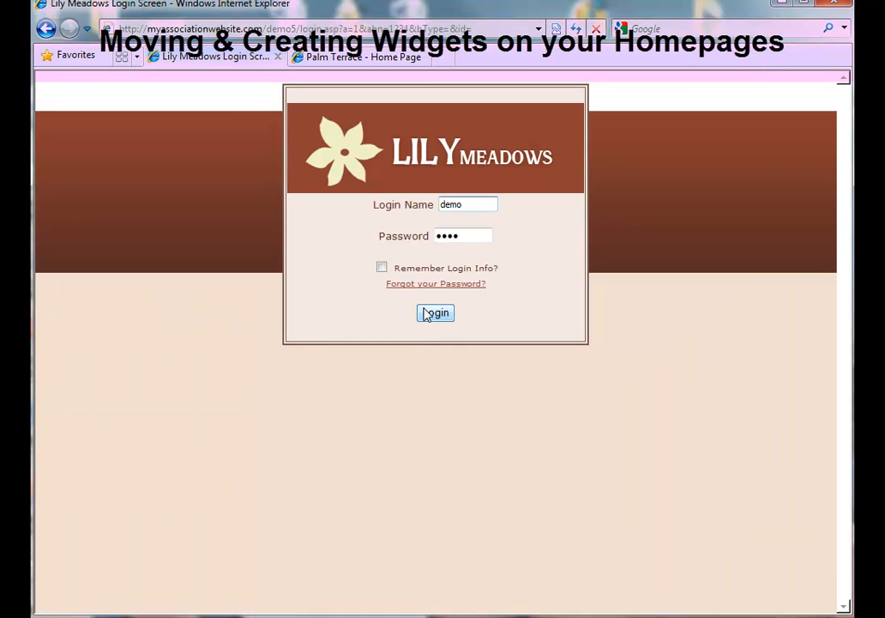
left_click(436, 312)
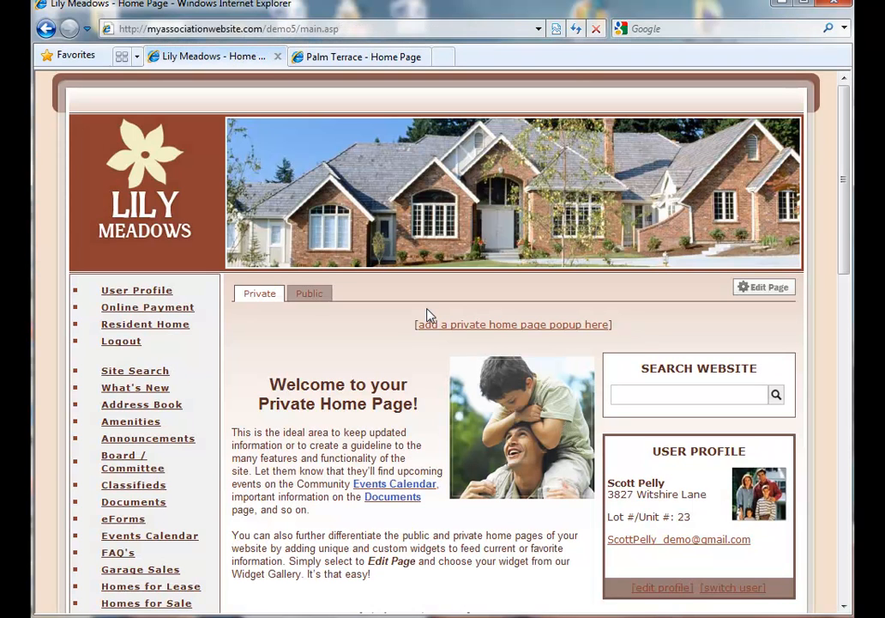
mouse_move(494, 347)
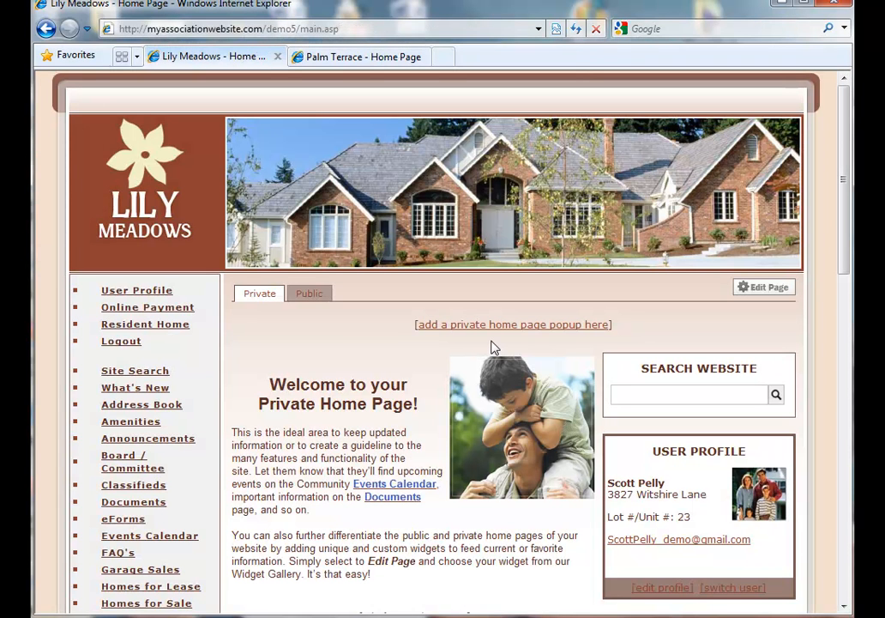
mouse_move(454, 375)
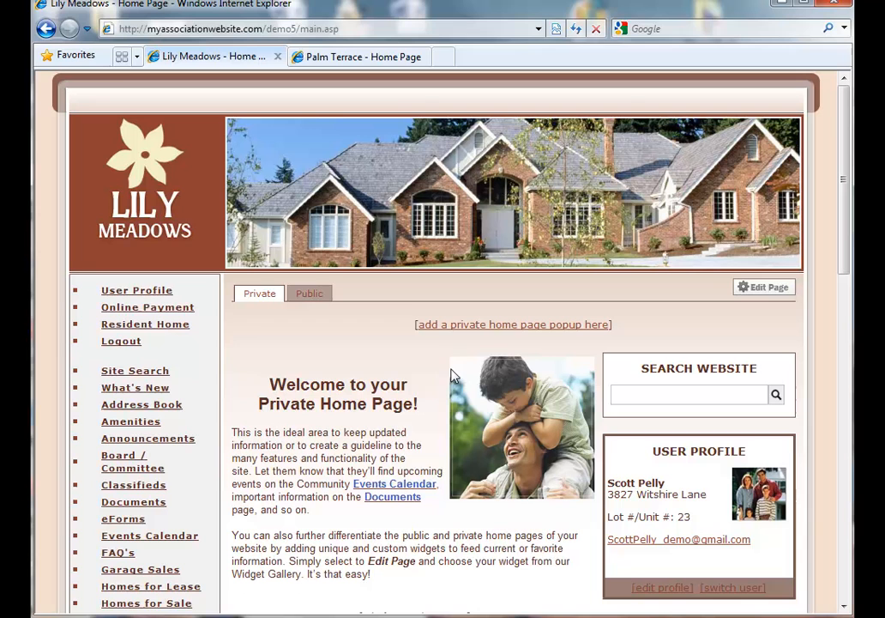
mouse_move(762, 291)
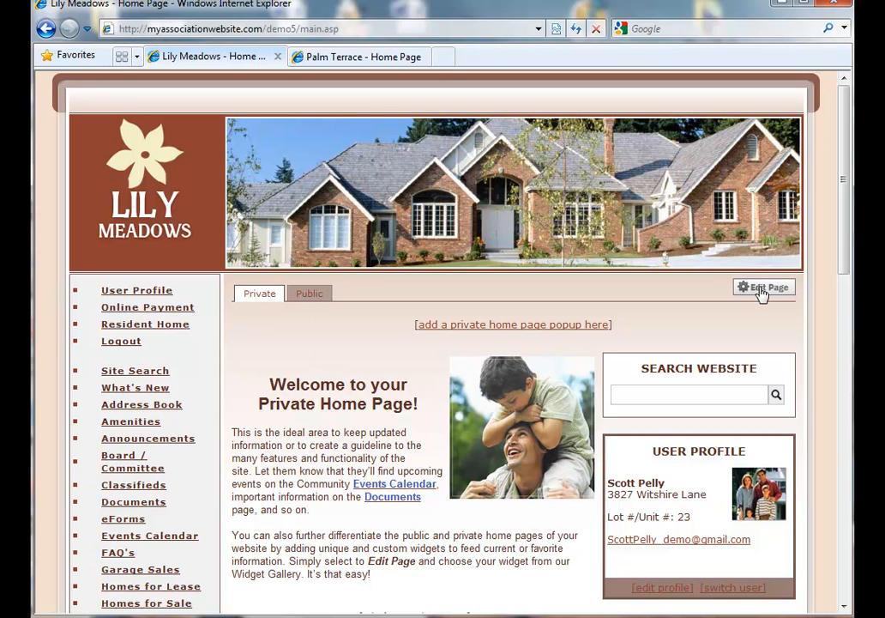
Step: Enter Edit Page on the private homepage and dismiss the edit-mode notice permanently
left_click(762, 288)
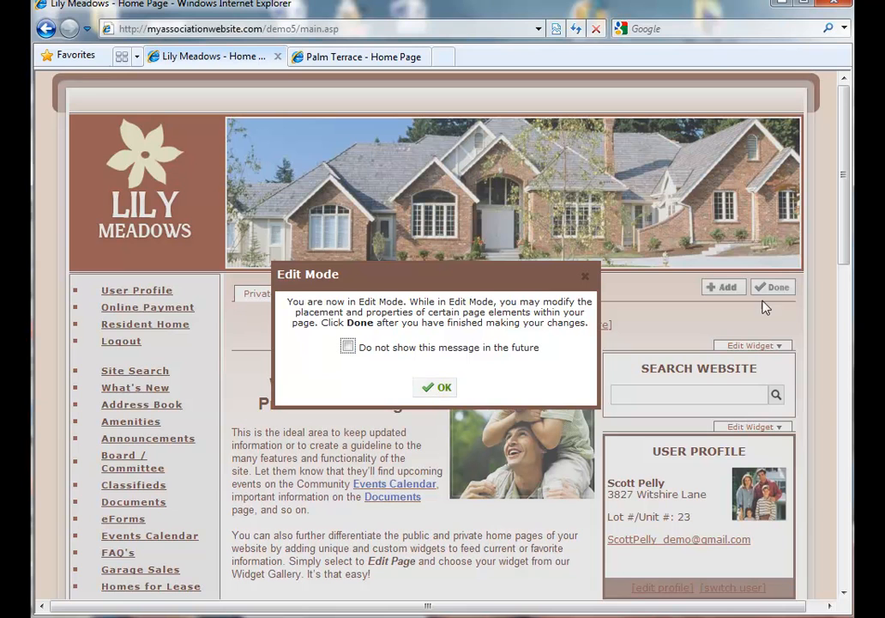
left_click(349, 347)
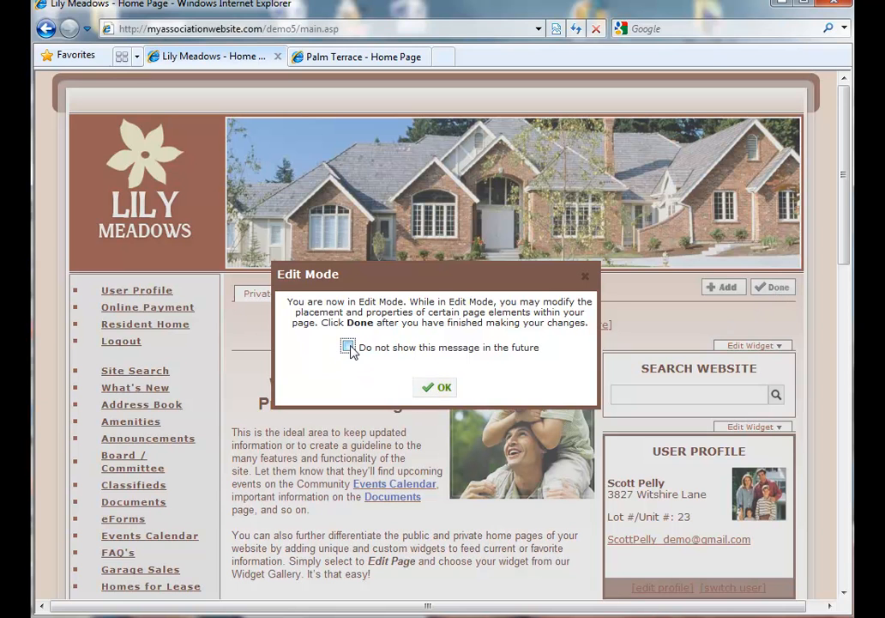
left_click(346, 347)
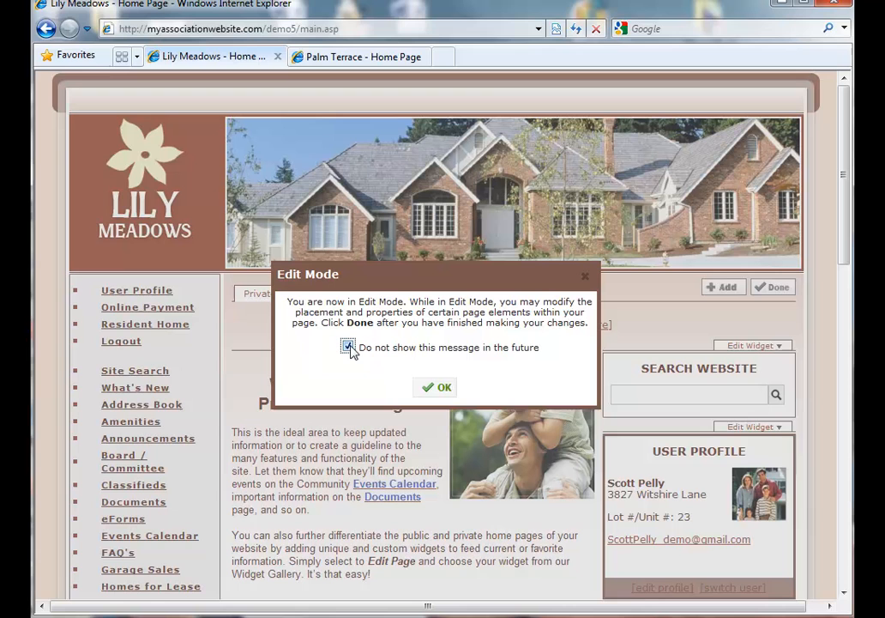
left_click(348, 346)
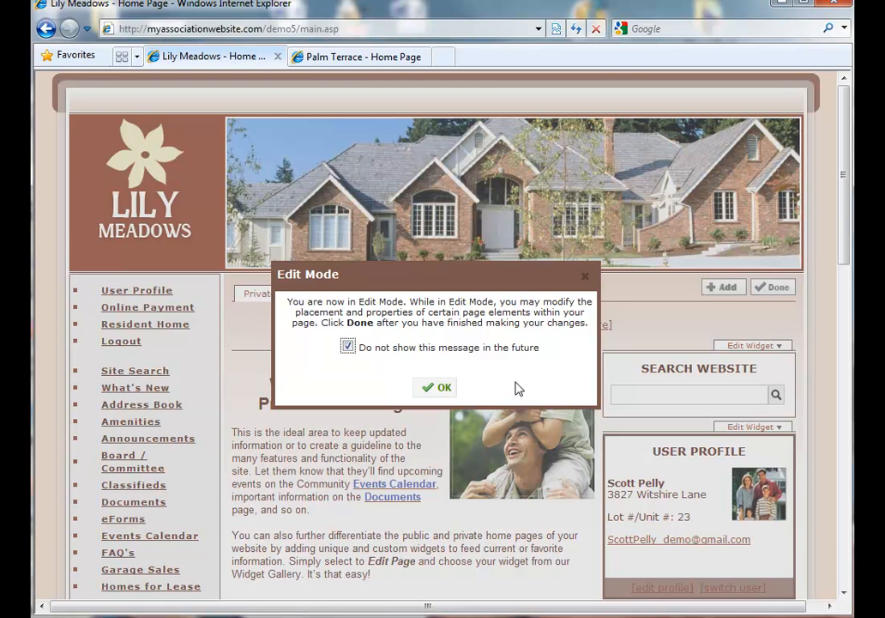
left_click(437, 388)
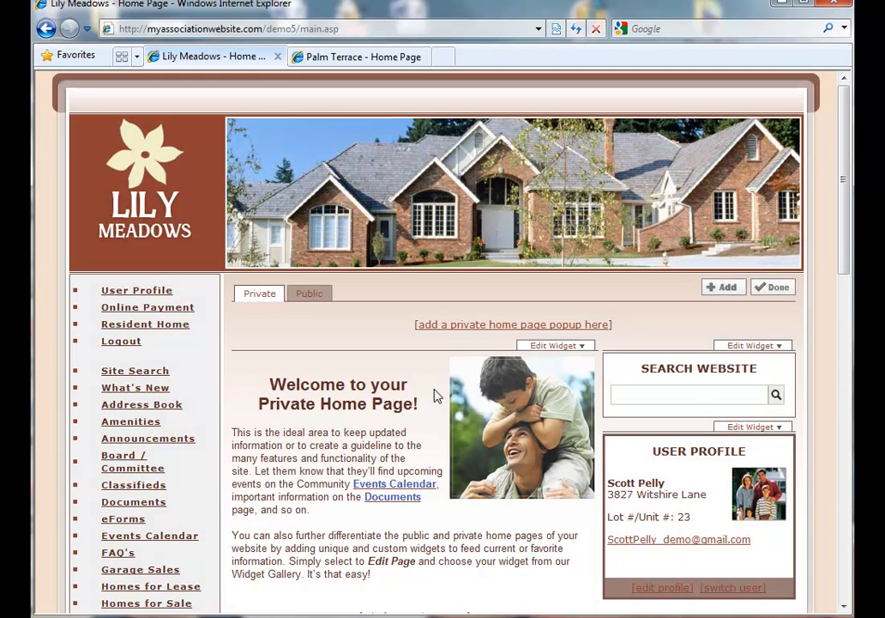
mouse_move(396, 389)
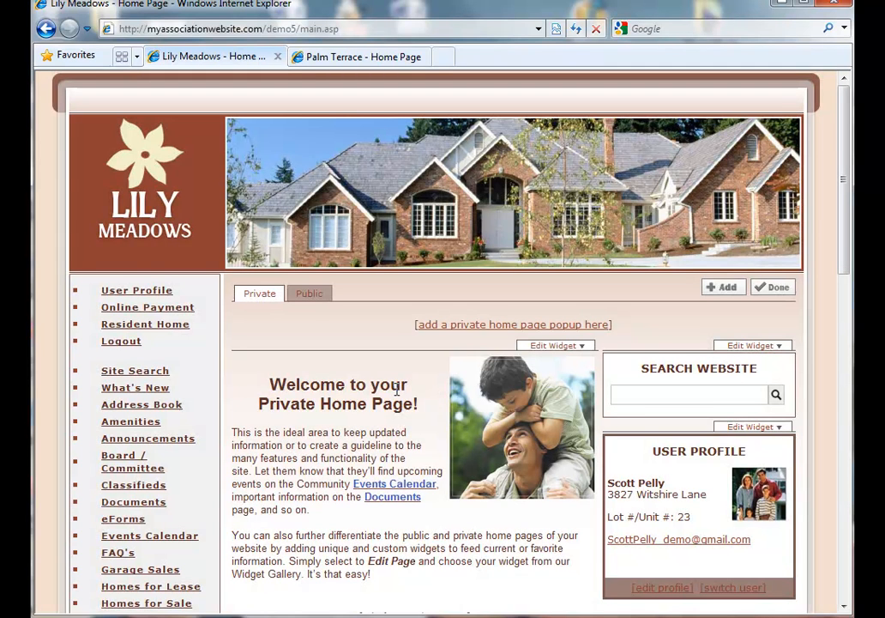
mouse_move(309, 293)
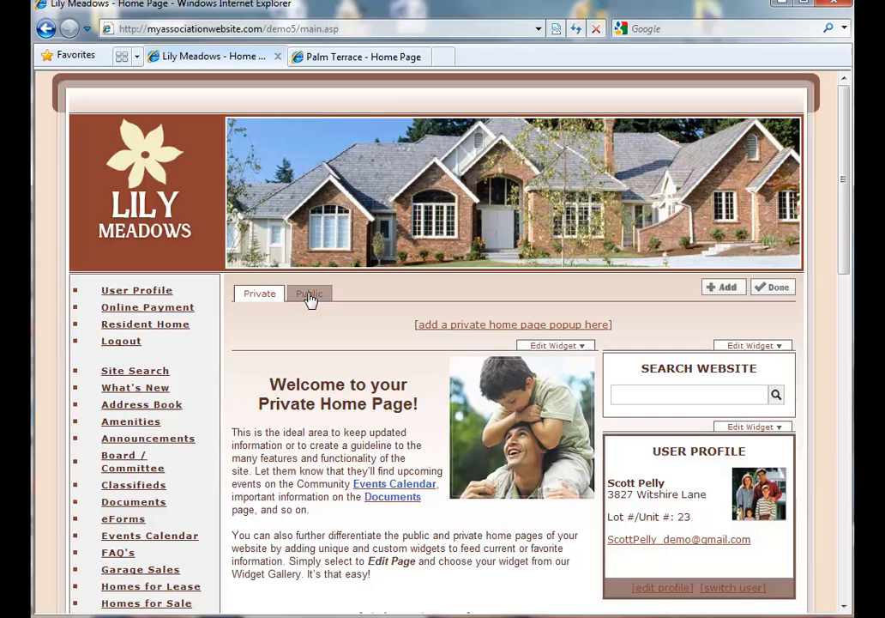
Step: Switch to the Public homepage, review the feature description, and enter Edit Page
left_click(309, 294)
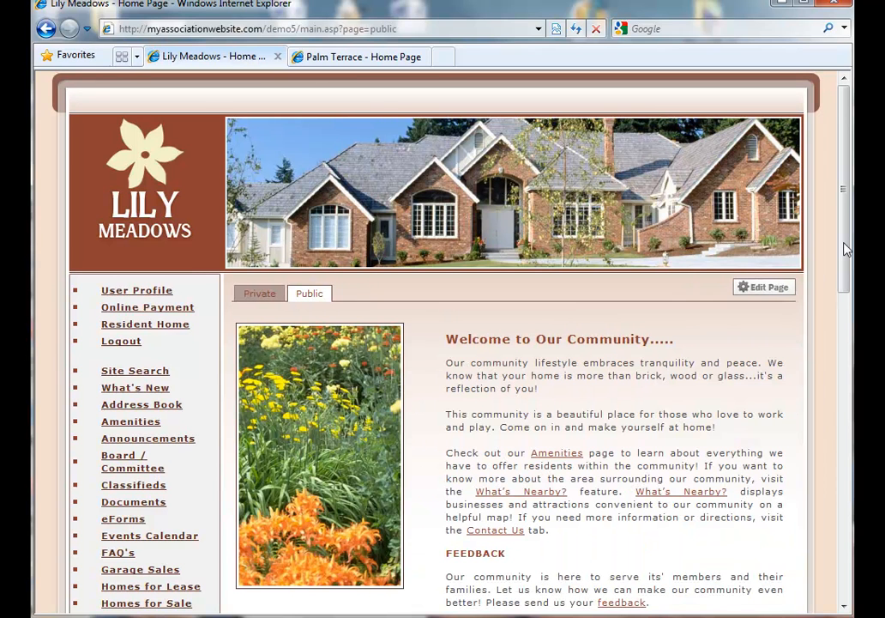
scroll("down", 3)
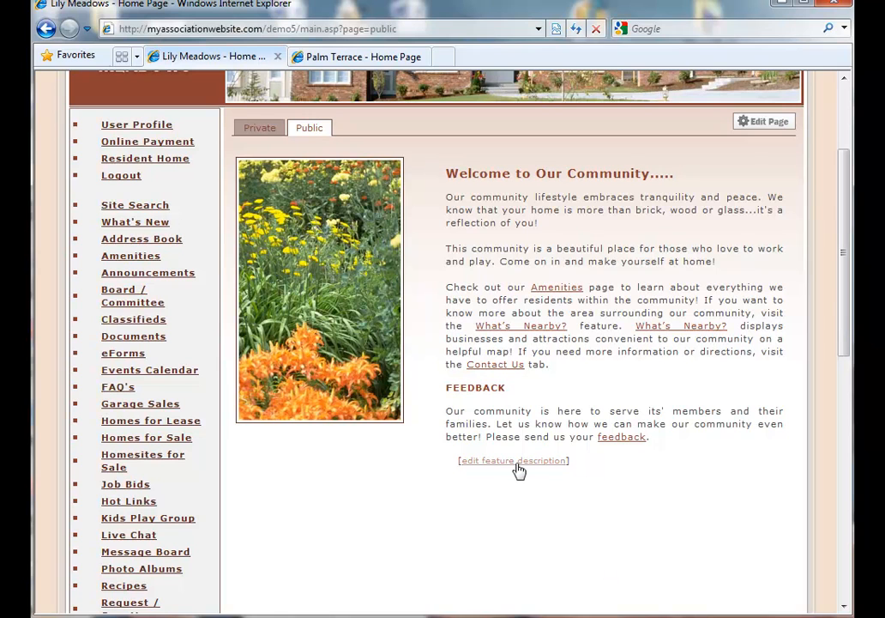
mouse_move(518, 470)
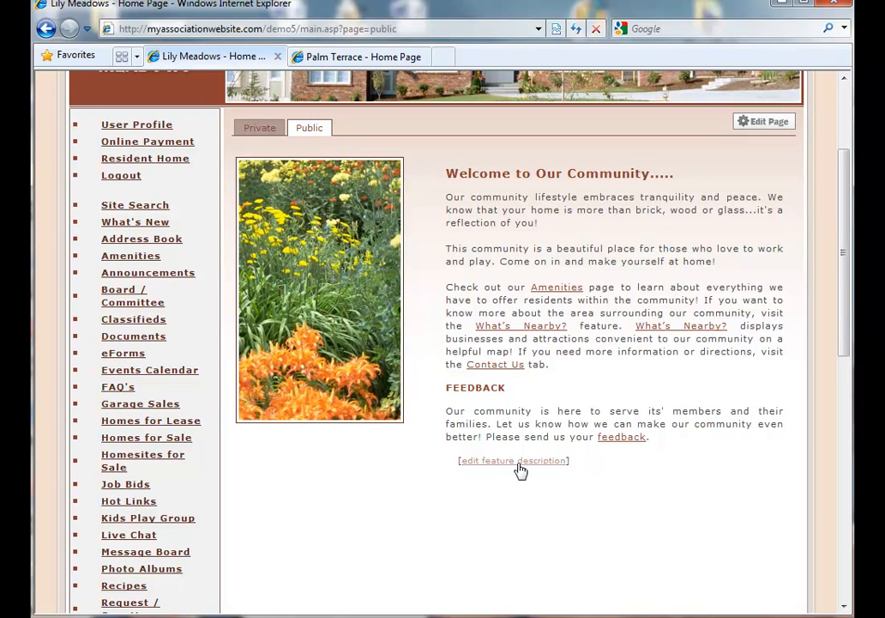
mouse_move(724, 488)
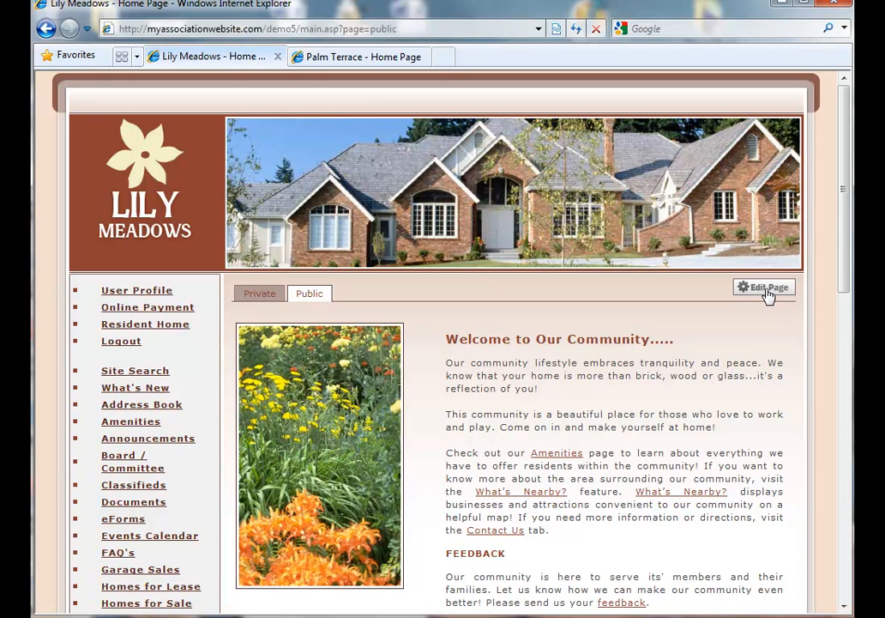
left_click(761, 287)
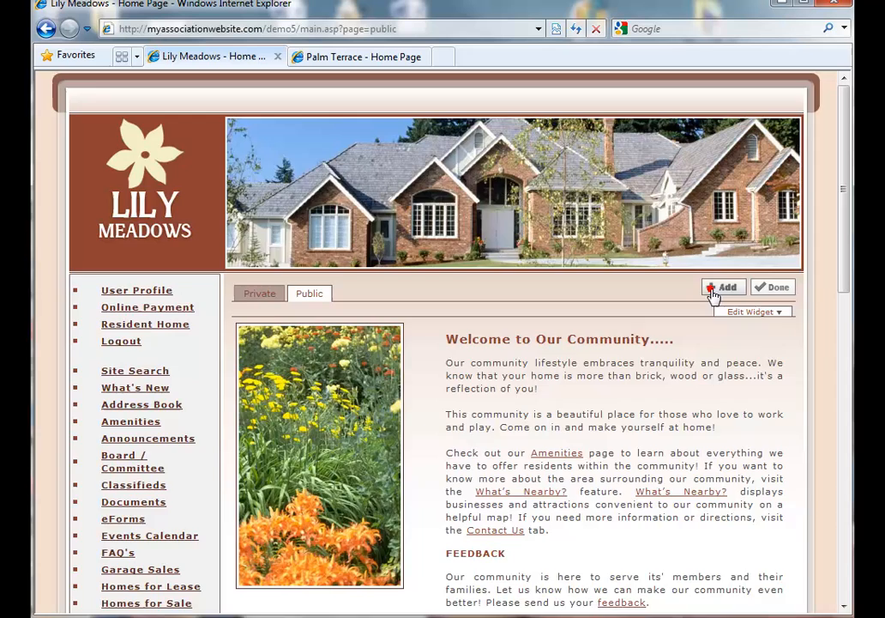
Step: Add a new Announcements widget and continue to its settings
left_click(724, 287)
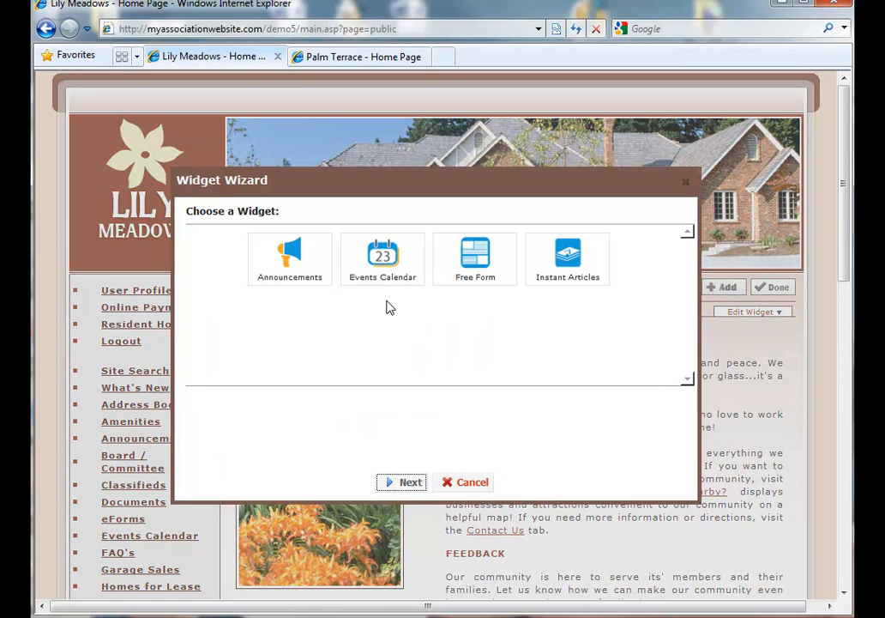
left_click(288, 257)
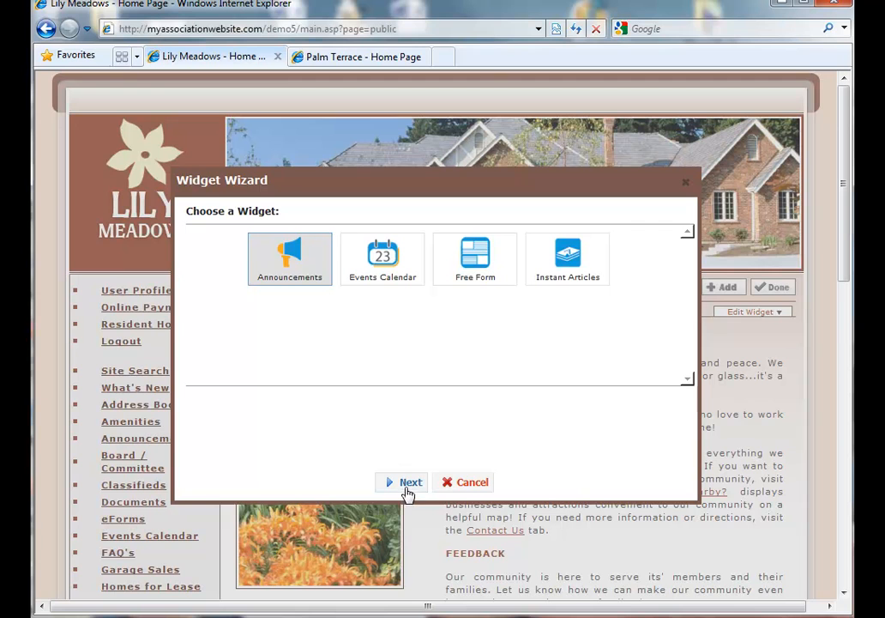
left_click(409, 480)
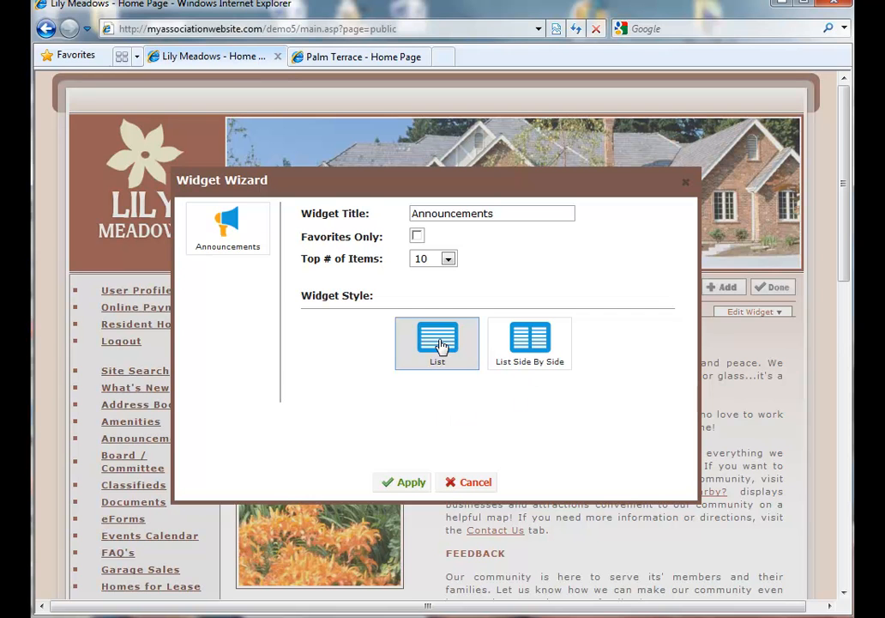
Step: Configure it as Lily Meadows Events, favorites only, List style showing top 4, and apply
left_click(417, 237)
type("Lily Meadows Events")
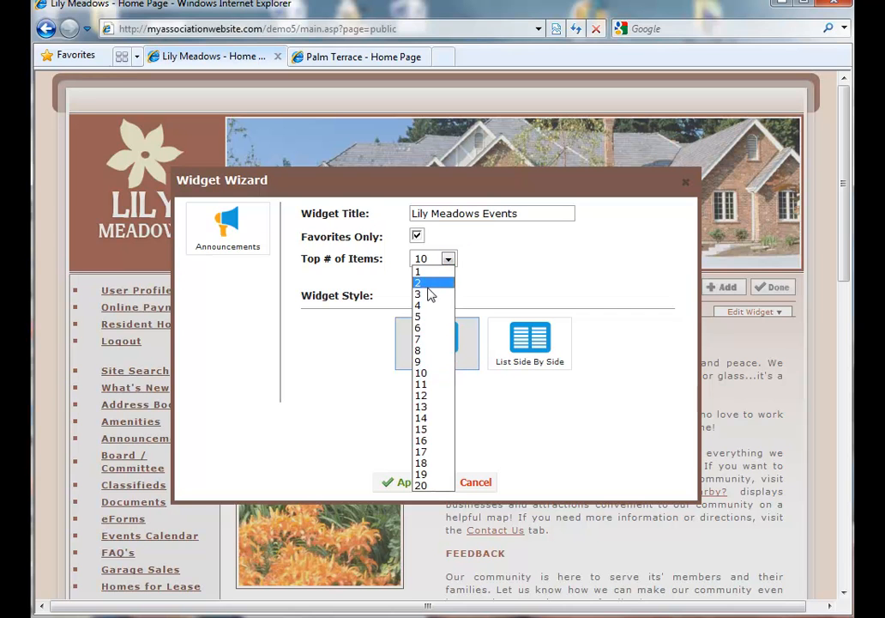
left_click(418, 305)
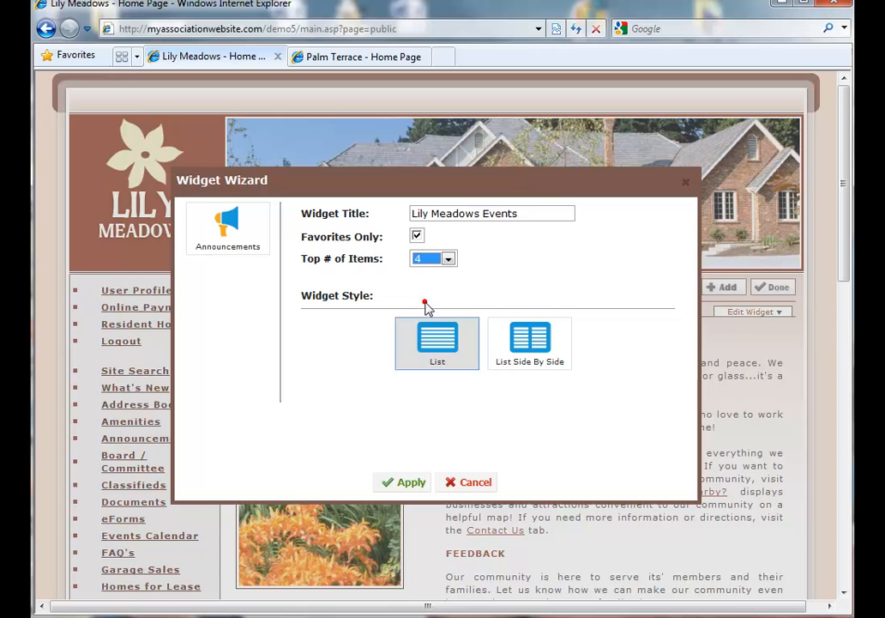
mouse_move(428, 309)
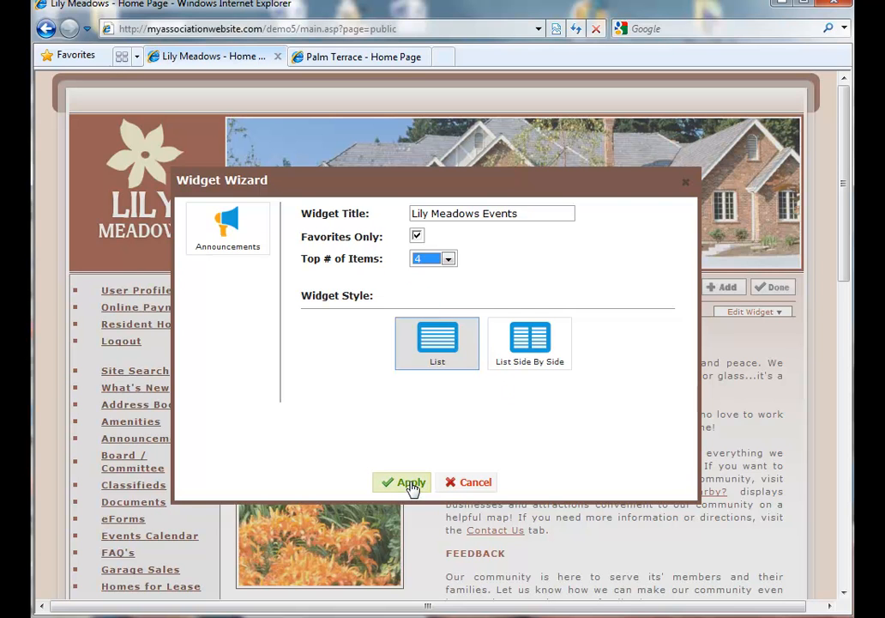
left_click(405, 481)
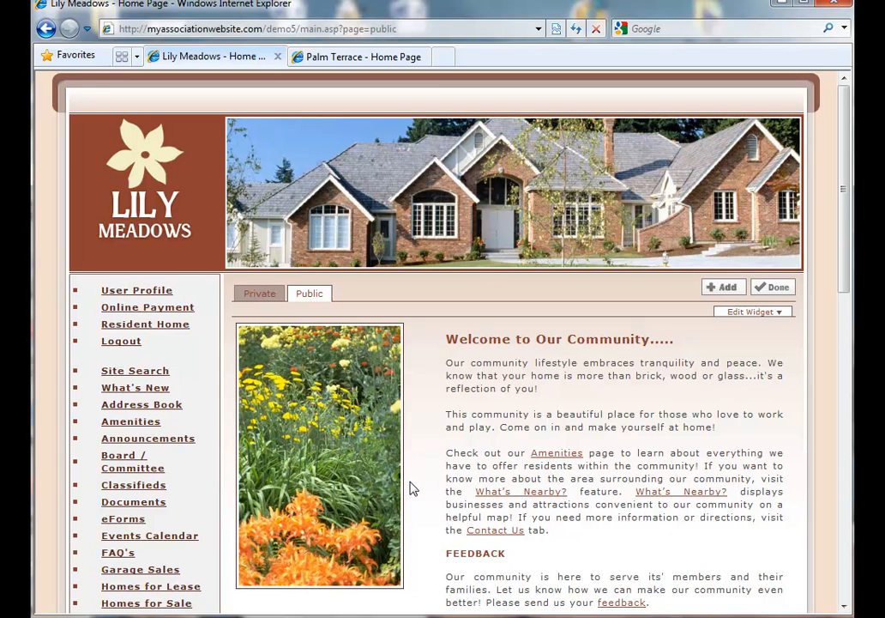
mouse_move(847, 262)
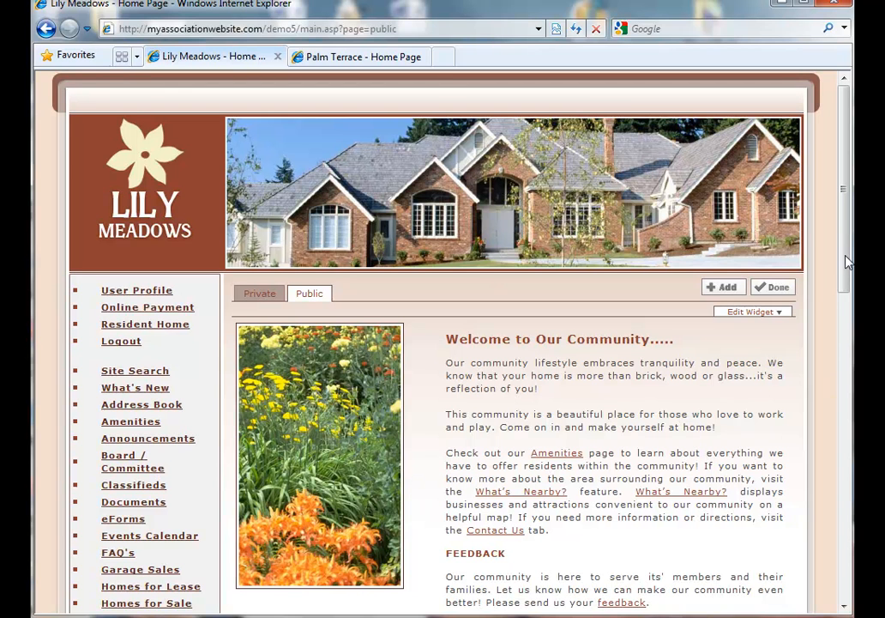
scroll("down", 3)
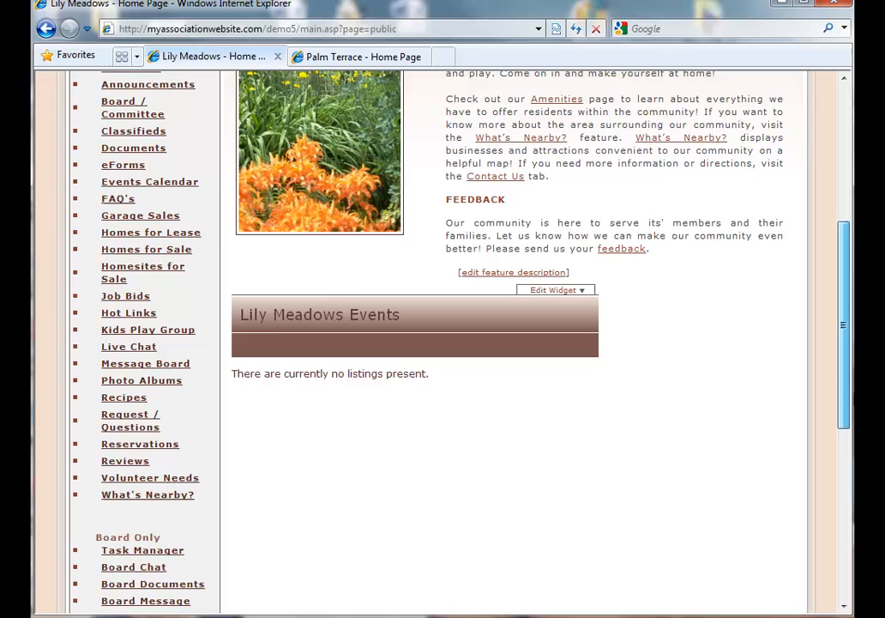
scroll("down", 3)
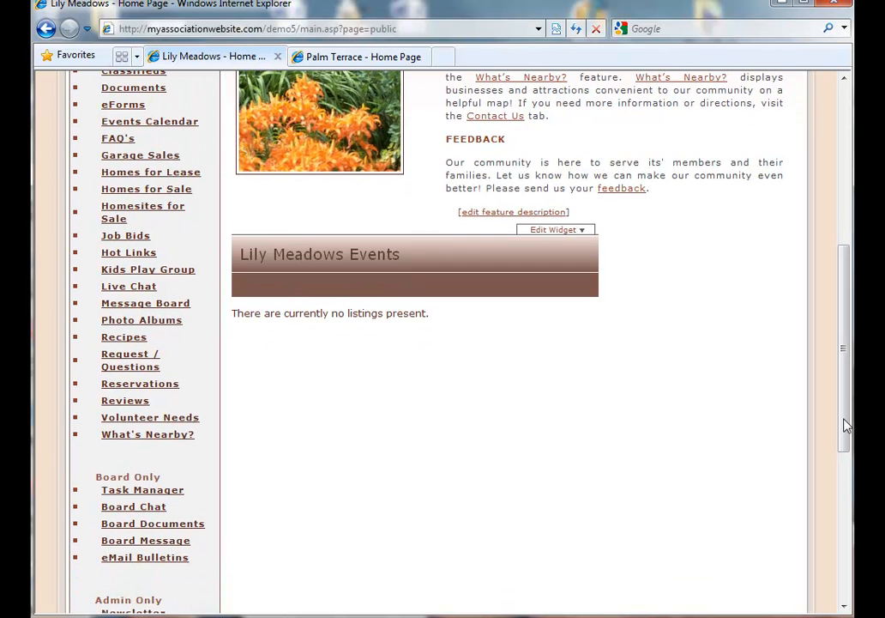
mouse_move(602, 370)
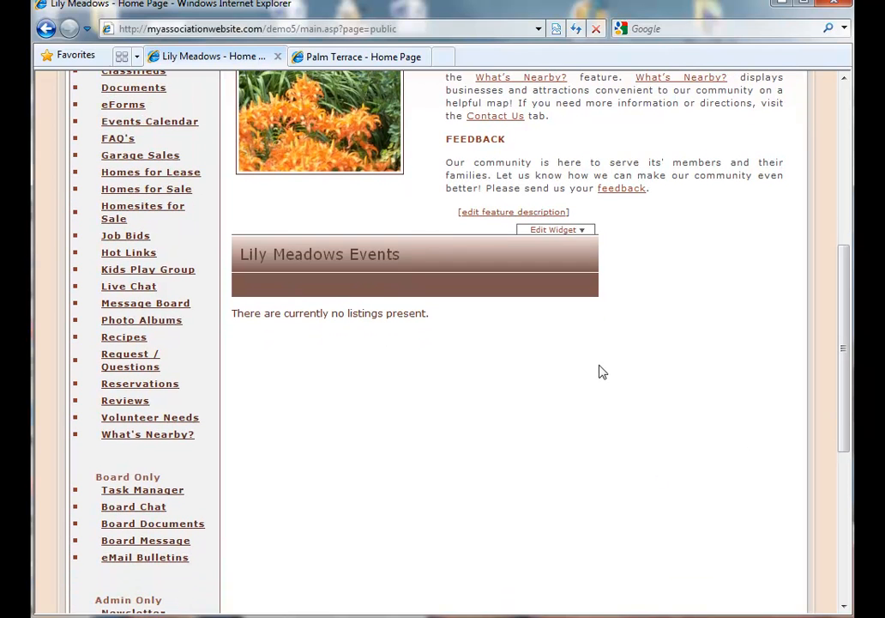
mouse_move(405, 266)
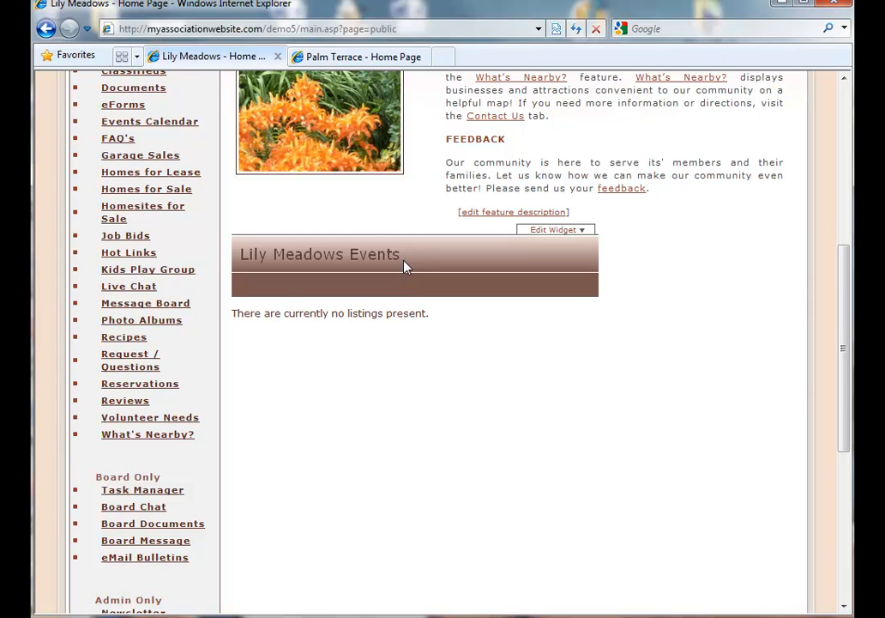
mouse_move(406, 259)
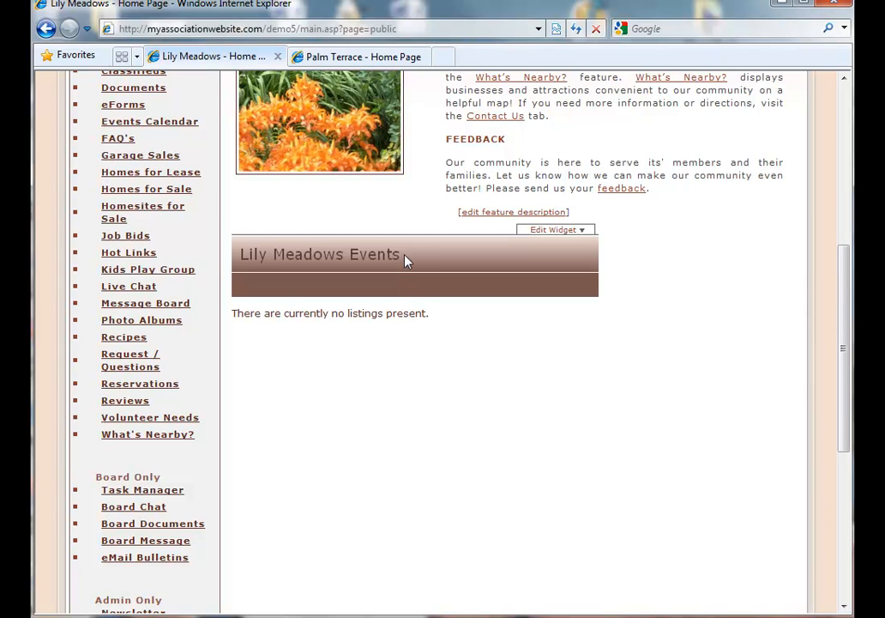
mouse_move(418, 328)
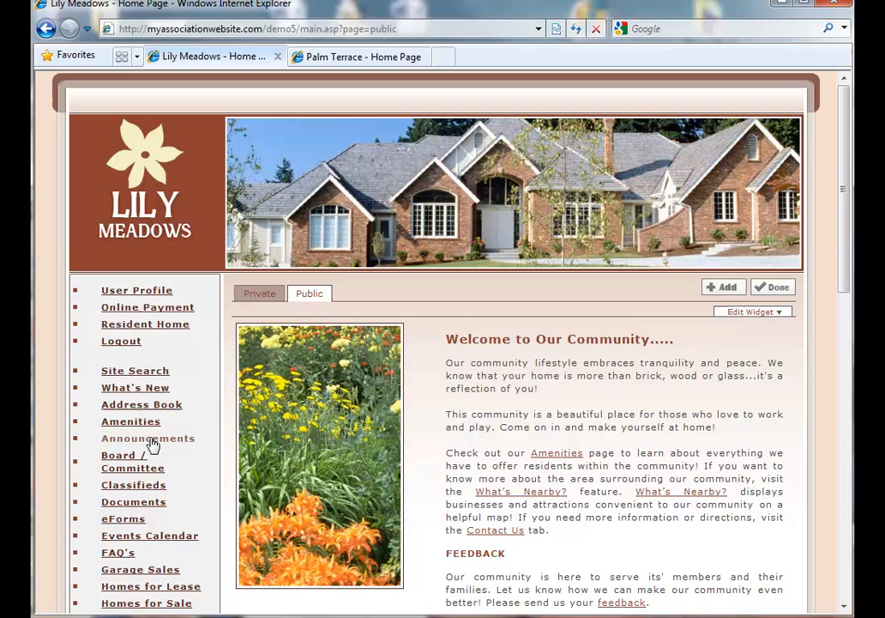
Step: Open the Most Recent Announcements page from the left navigation
left_click(148, 438)
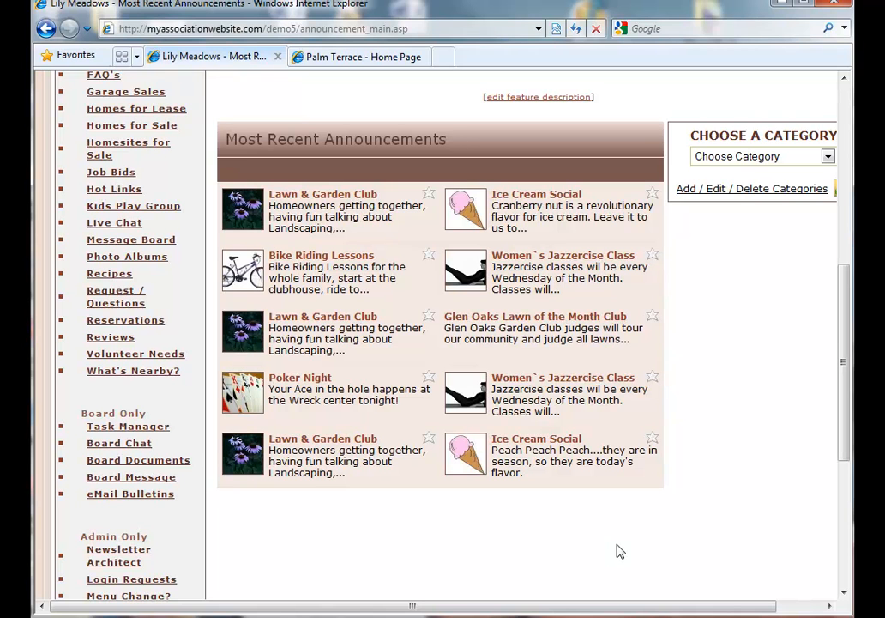
mouse_move(652, 443)
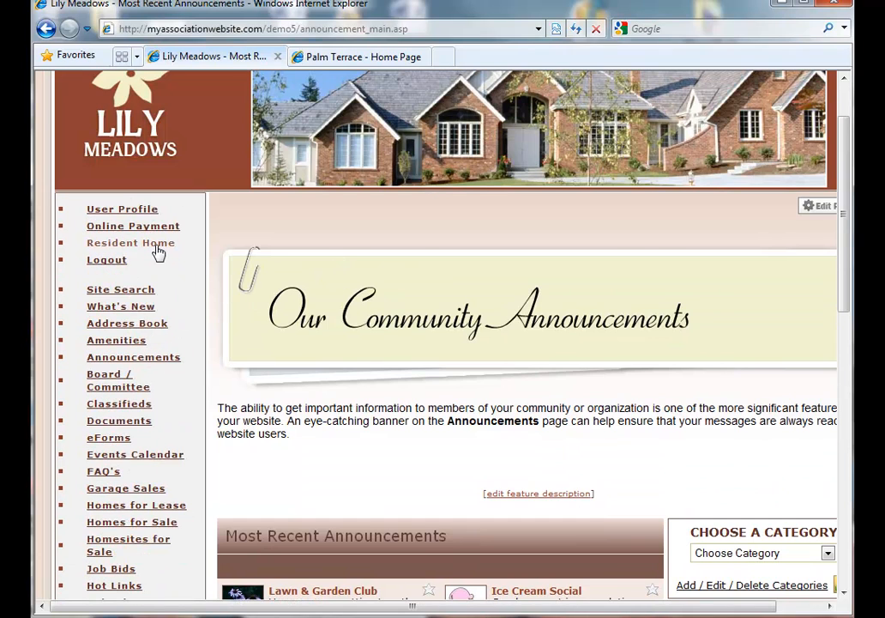
Step: Return via Resident Home to the Public homepage where Lily Meadows Events now lists announcements
left_click(130, 243)
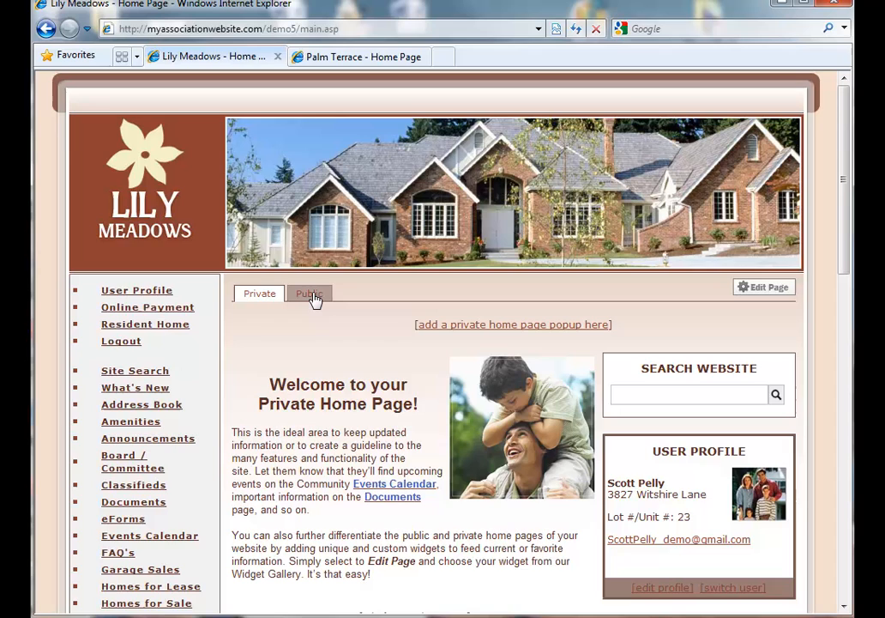
left_click(309, 294)
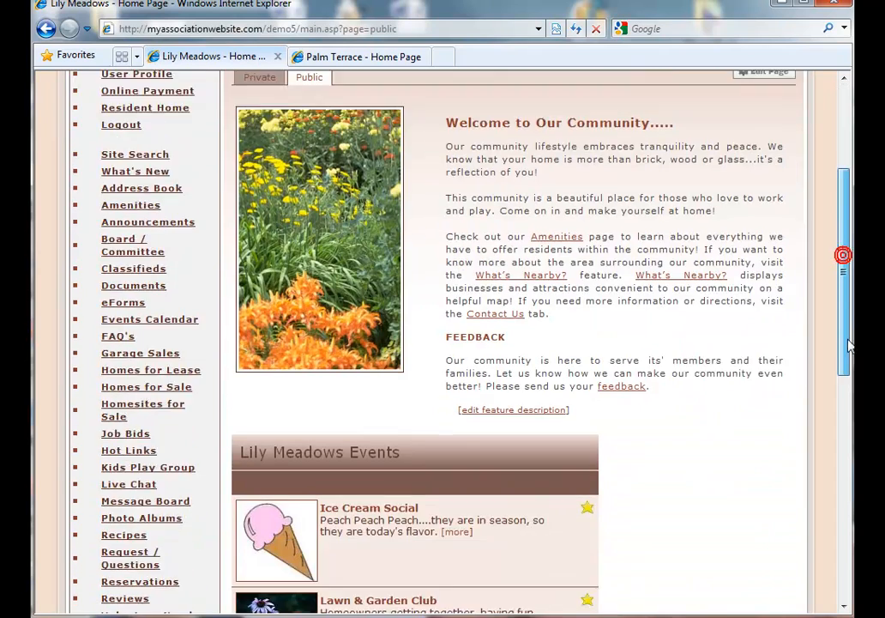
scroll("down", 3)
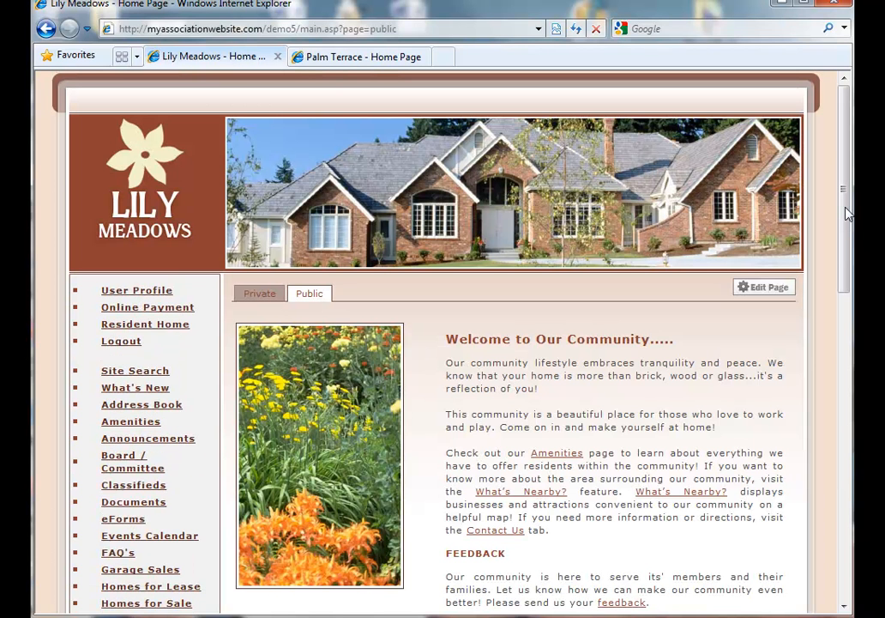
left_click(762, 287)
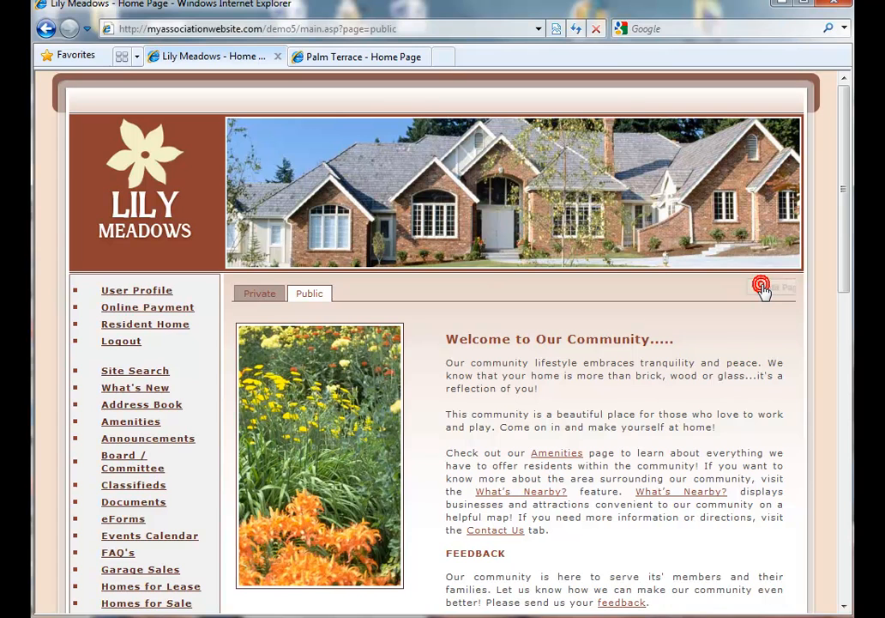
Step: Set the welcome description widget's properties to Text Region (Small) and apply
left_click(761, 285)
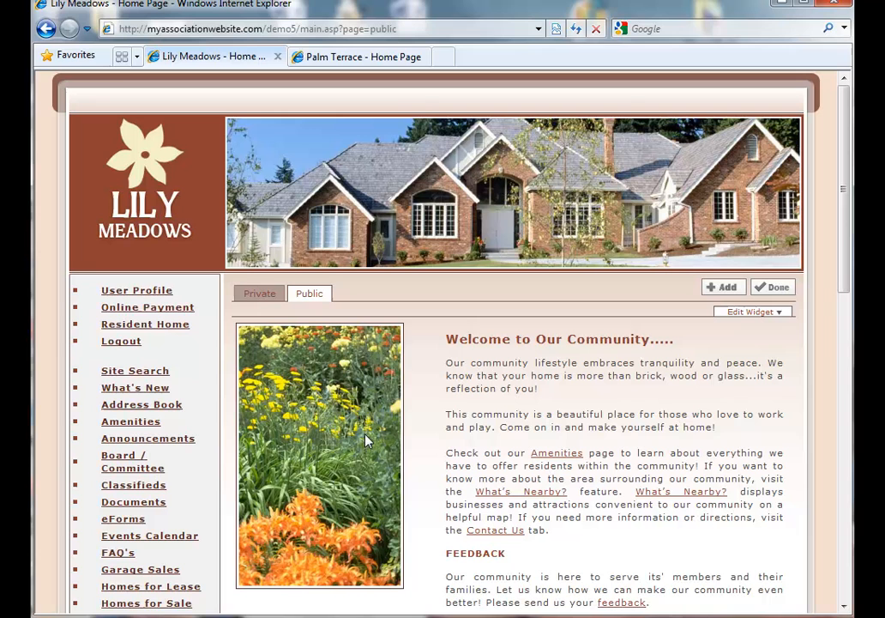
left_click(753, 312)
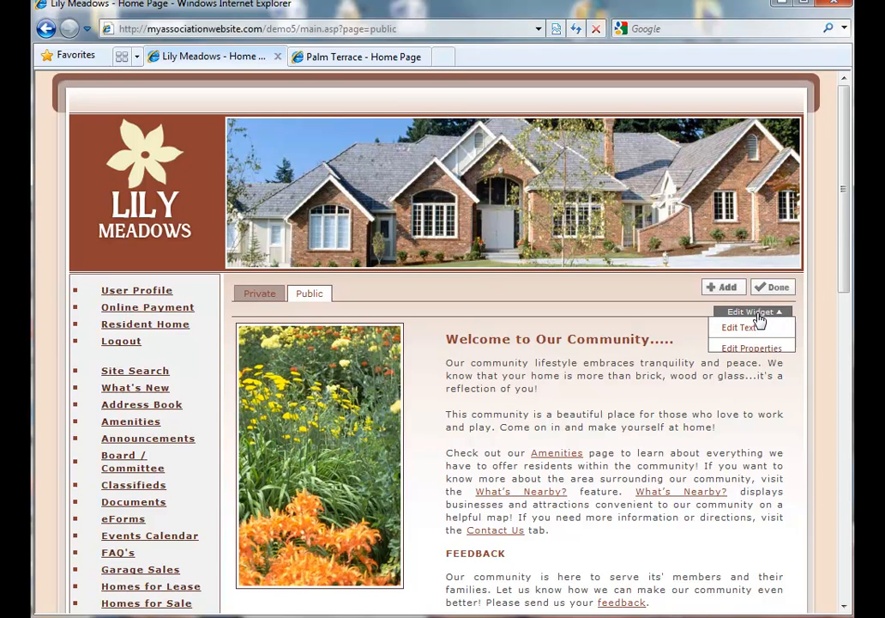
left_click(751, 312)
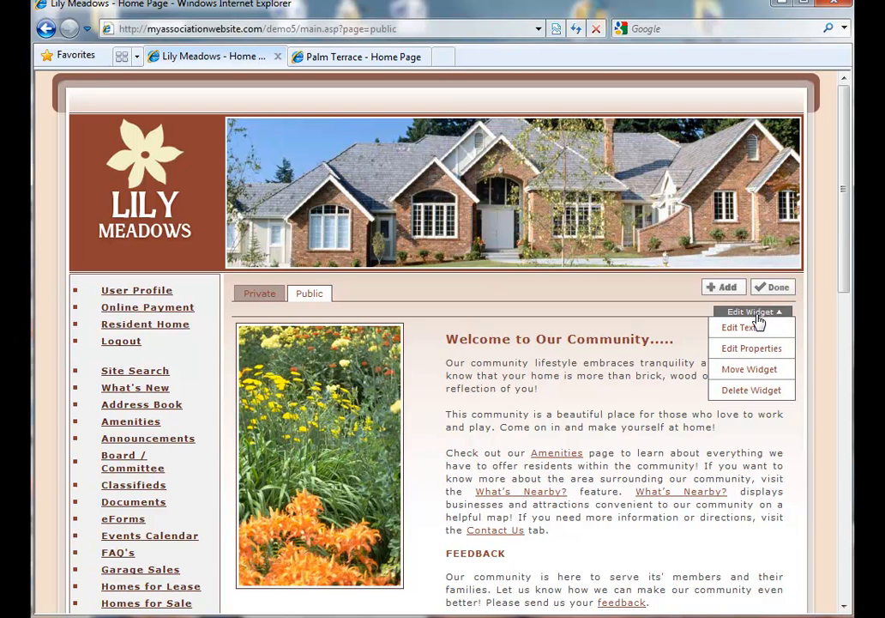
mouse_move(751, 348)
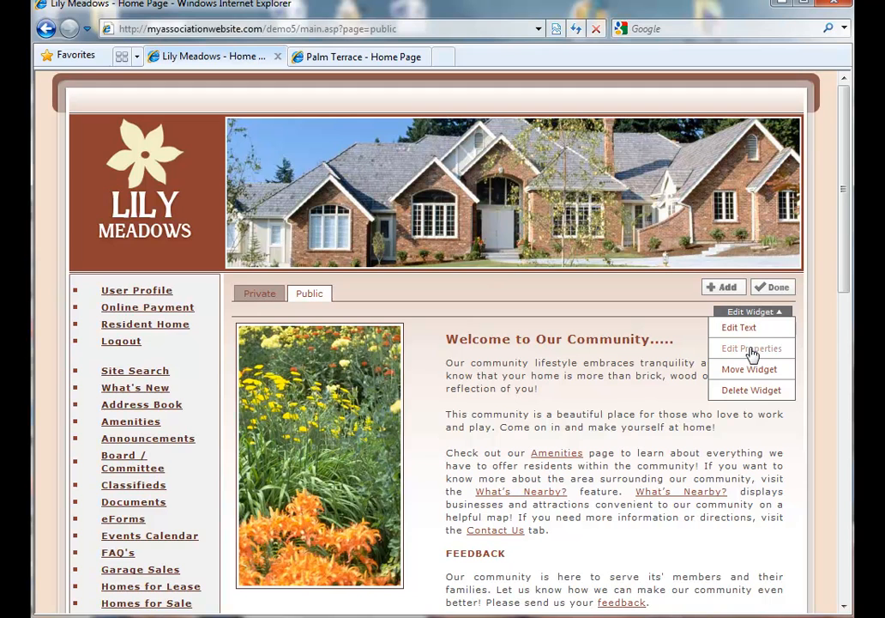
left_click(751, 347)
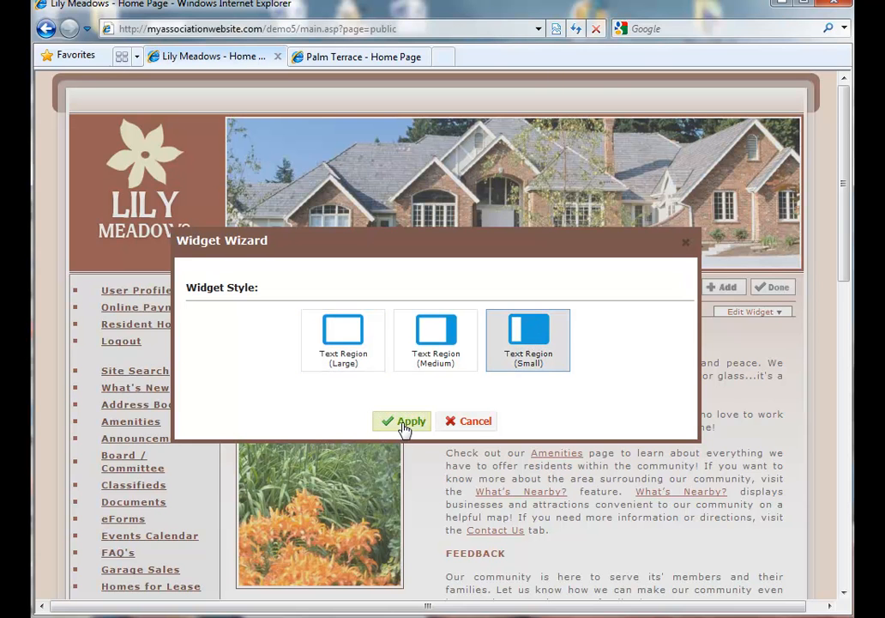
left_click(403, 422)
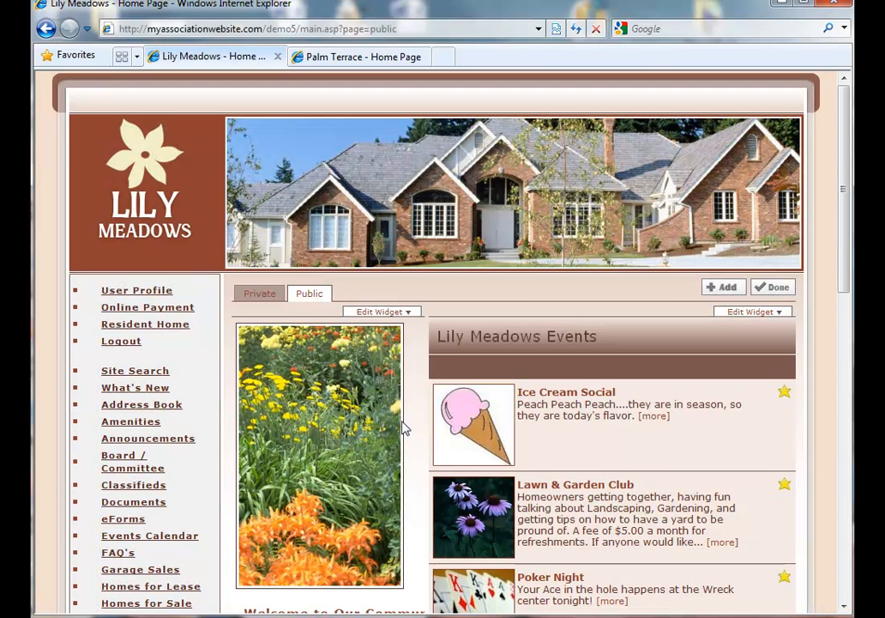
Step: Move the welcome description to the right so Lily Meadows Events sits left, then go to the Private homepage
scroll("down", 3)
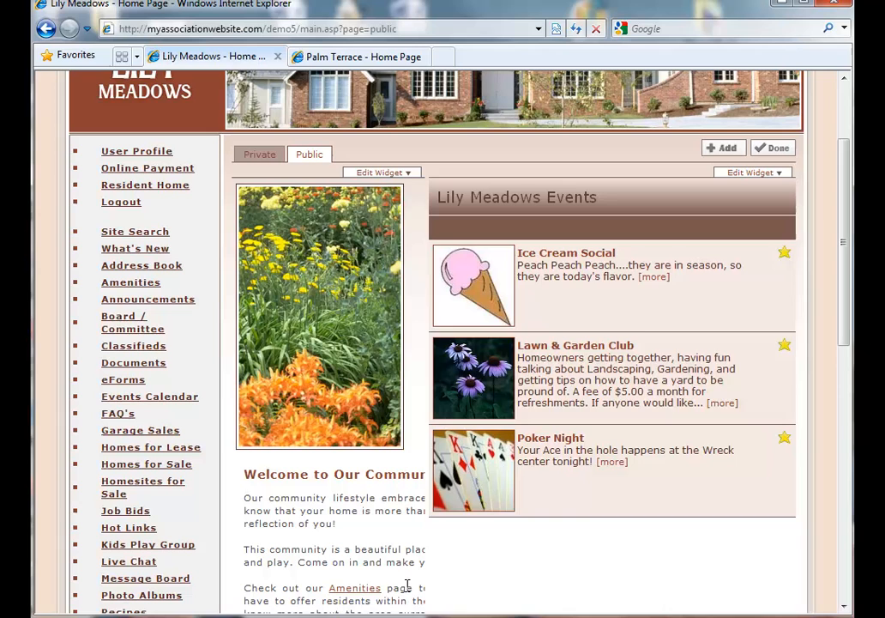
mouse_move(695, 209)
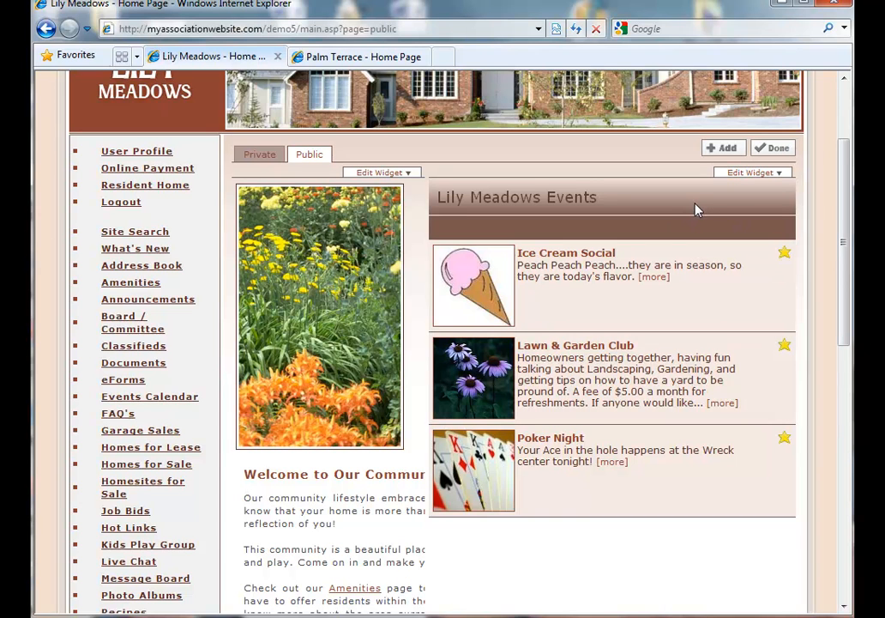
mouse_move(720, 203)
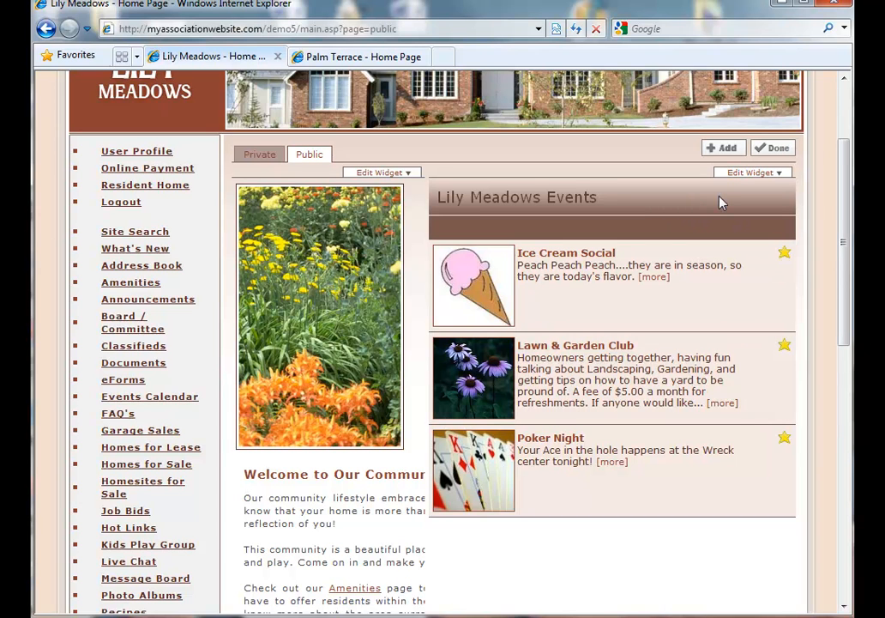
mouse_move(717, 202)
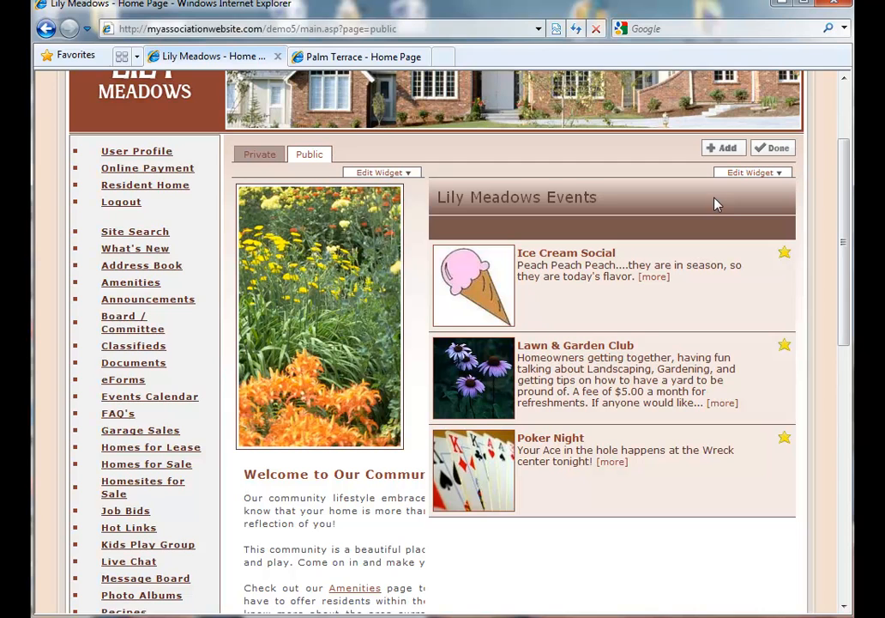
left_click(381, 172)
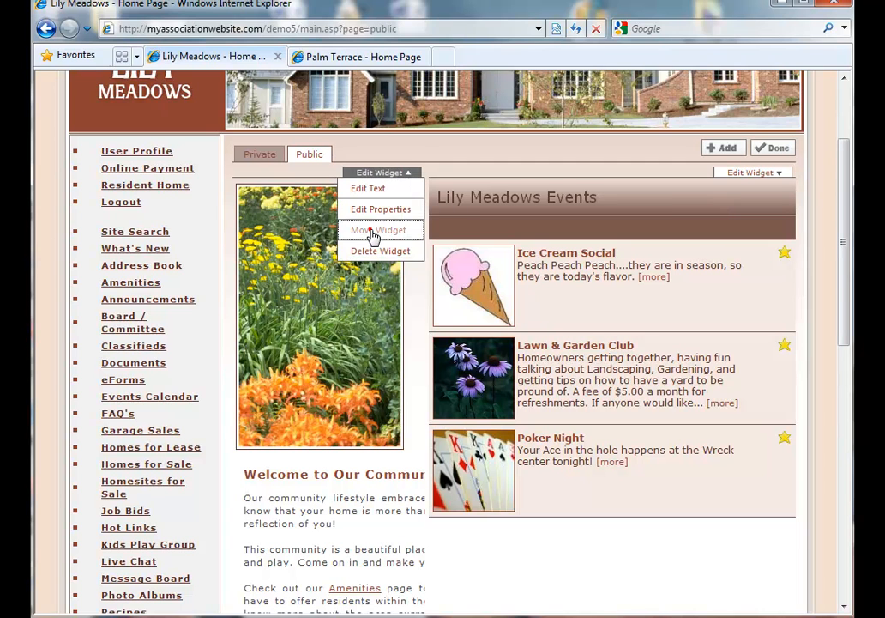
left_click(378, 230)
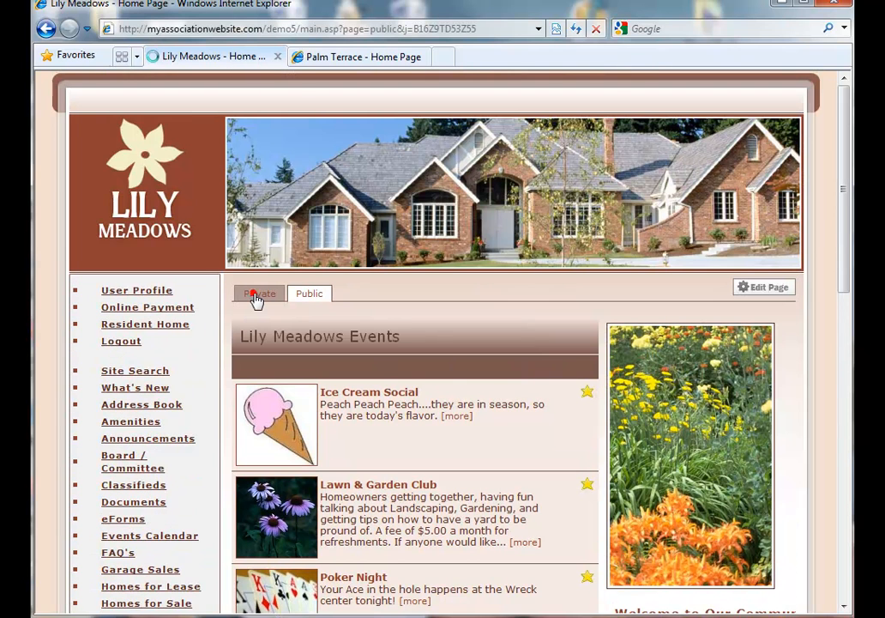
left_click(261, 293)
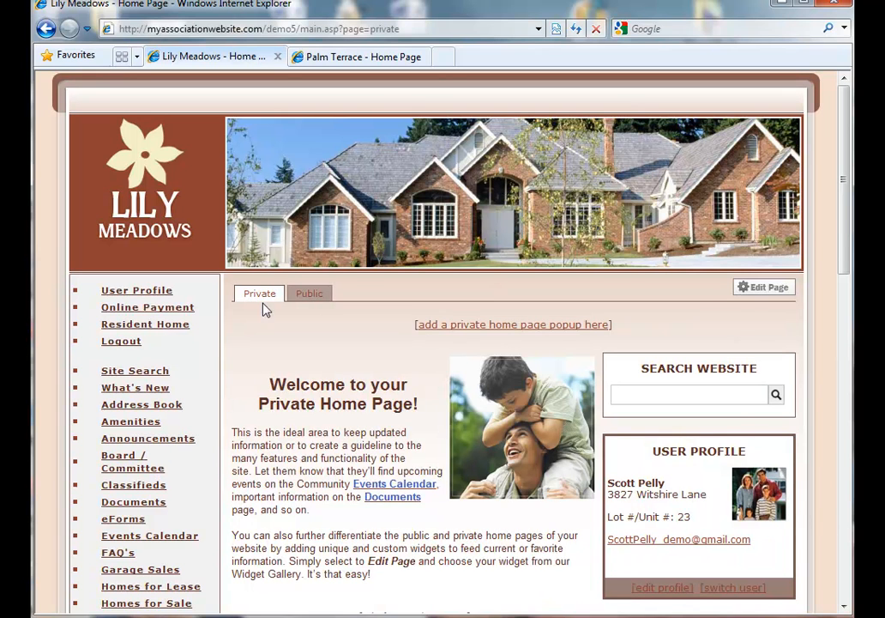
Step: Enter Edit Page on the private homepage and start the Add Widget Wizard
left_click(761, 288)
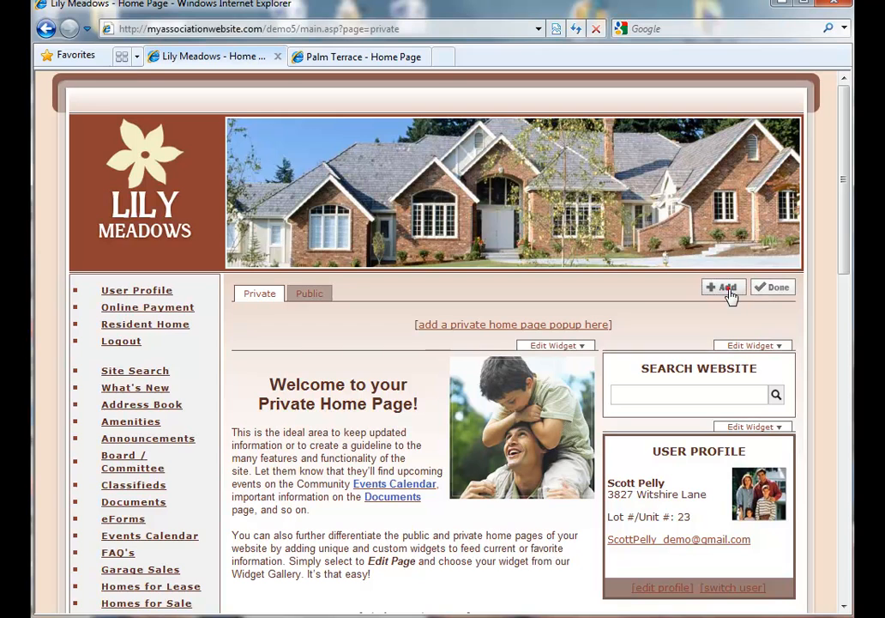
left_click(722, 286)
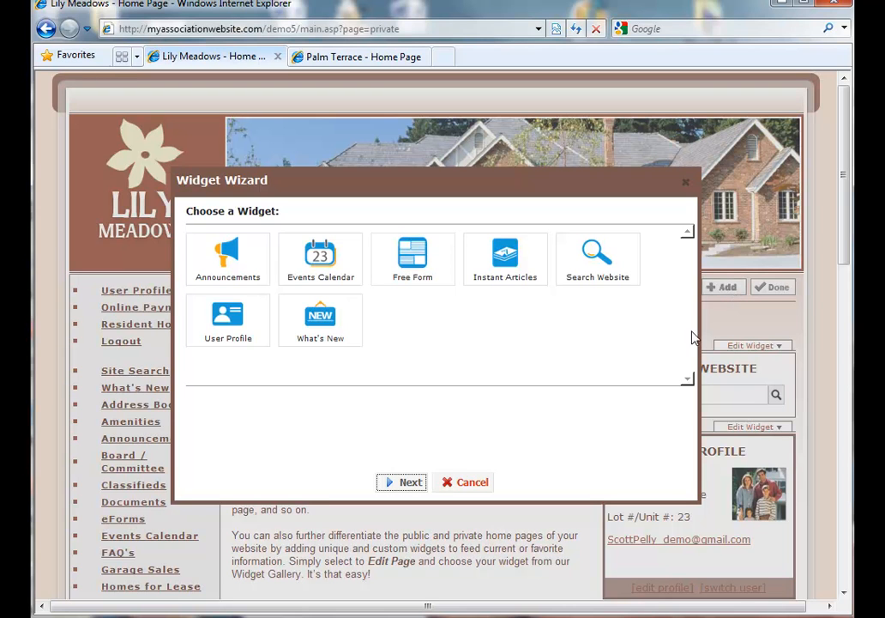
mouse_move(230, 340)
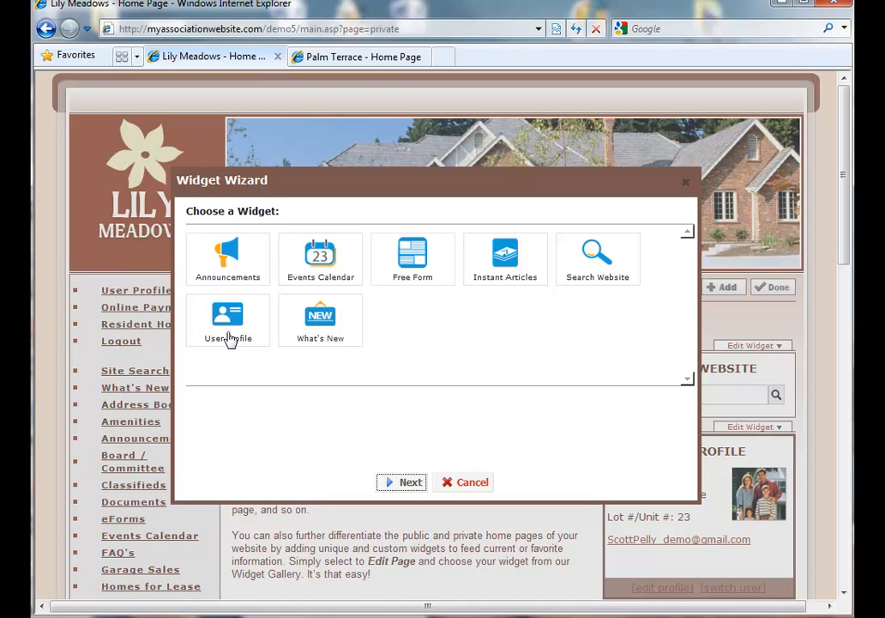
mouse_move(299, 350)
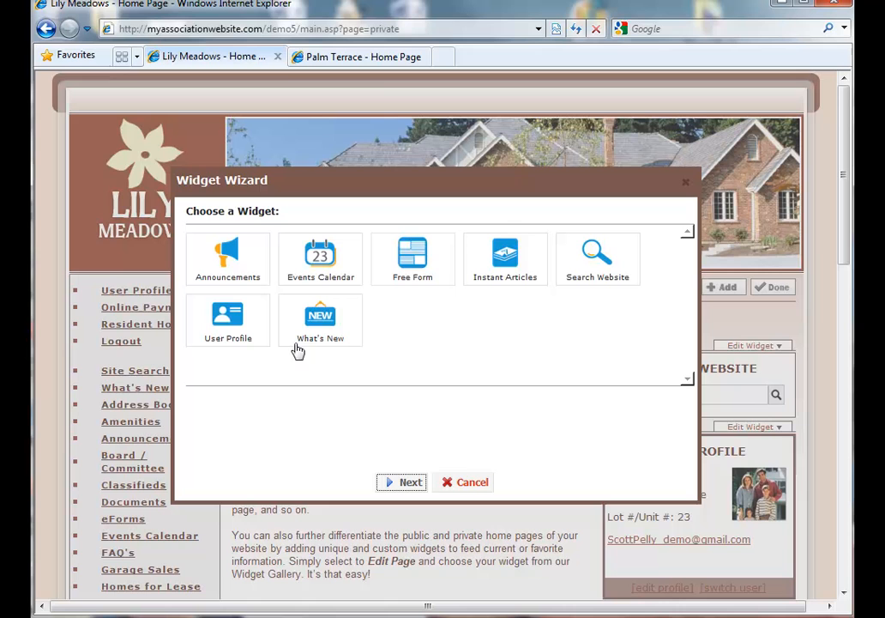
Step: Add an Announcements widget with List Side By Side style, keeping the Announcements title, and apply
left_click(226, 258)
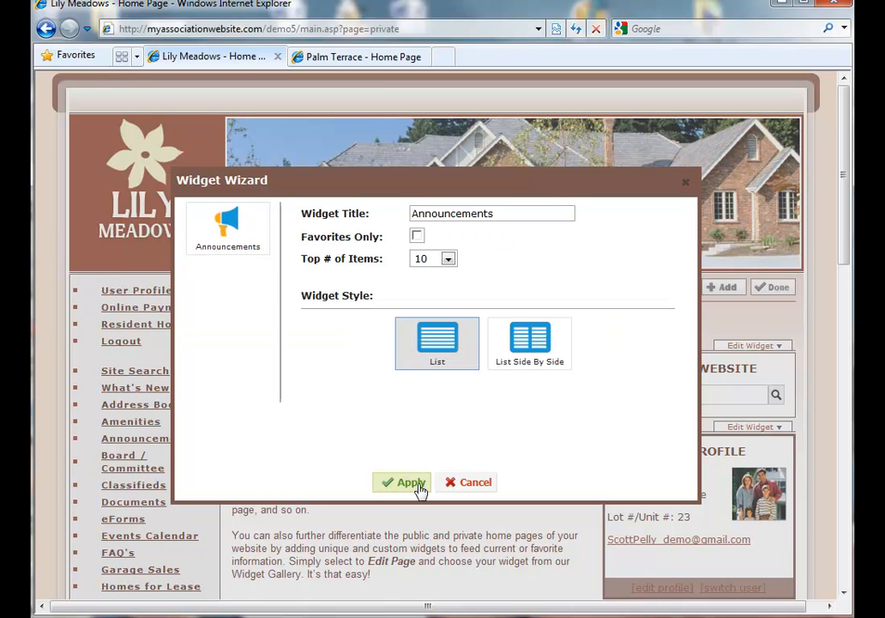
left_click(528, 343)
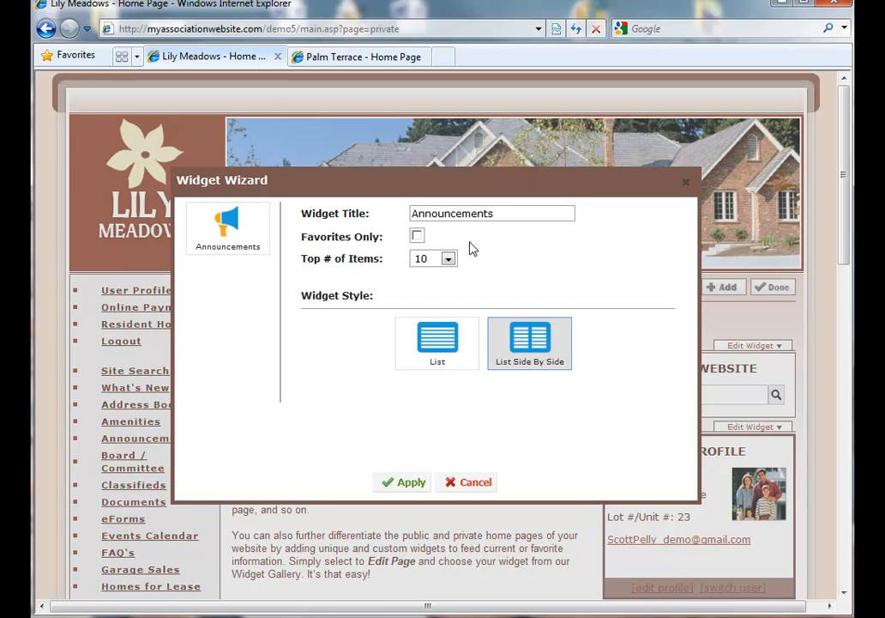
left_click(490, 212)
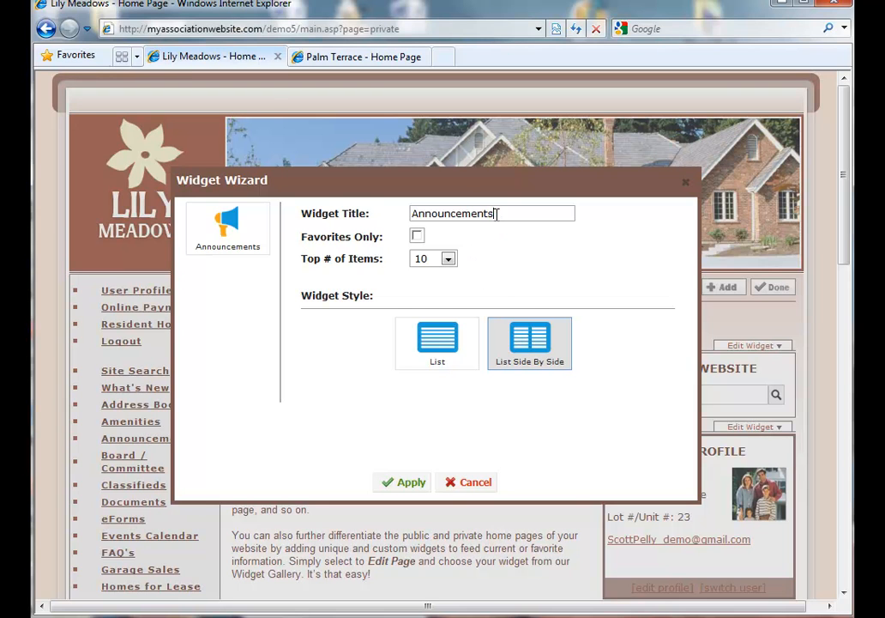
mouse_move(432, 299)
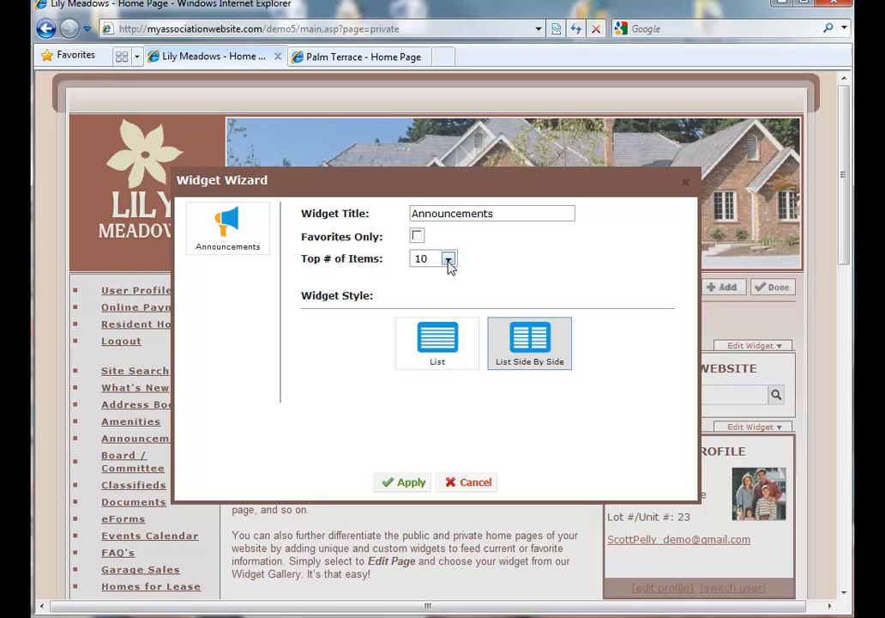
mouse_move(528, 343)
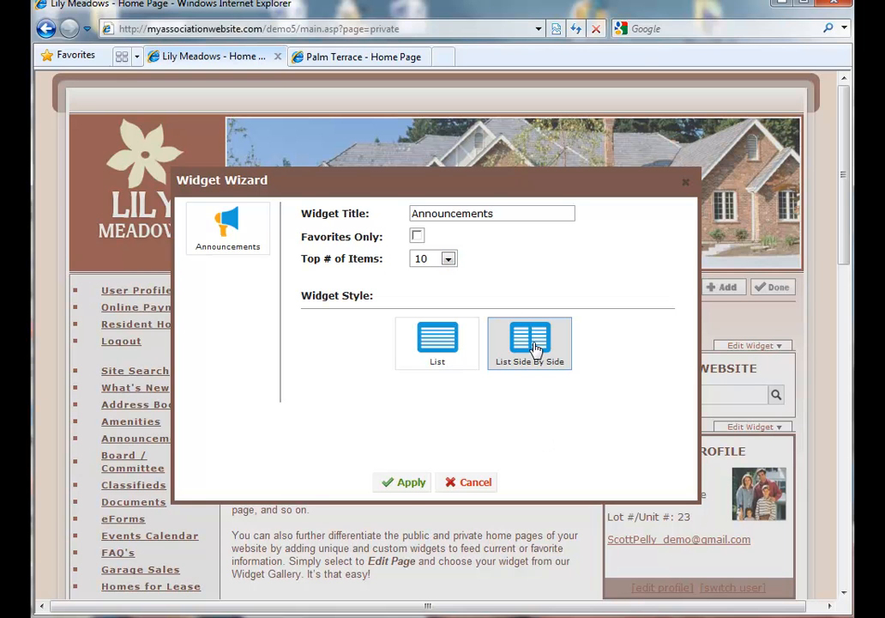
left_click(468, 481)
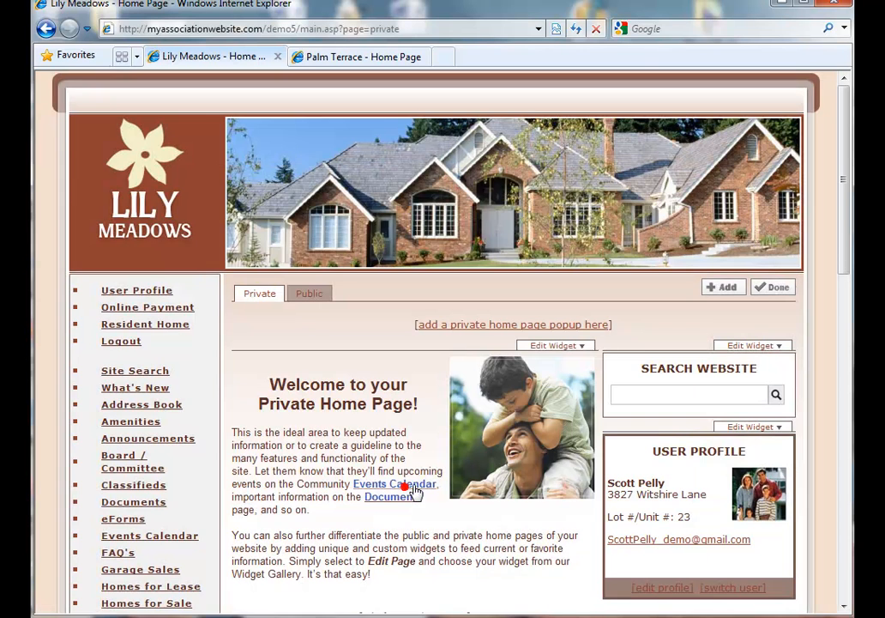
scroll("down", 3)
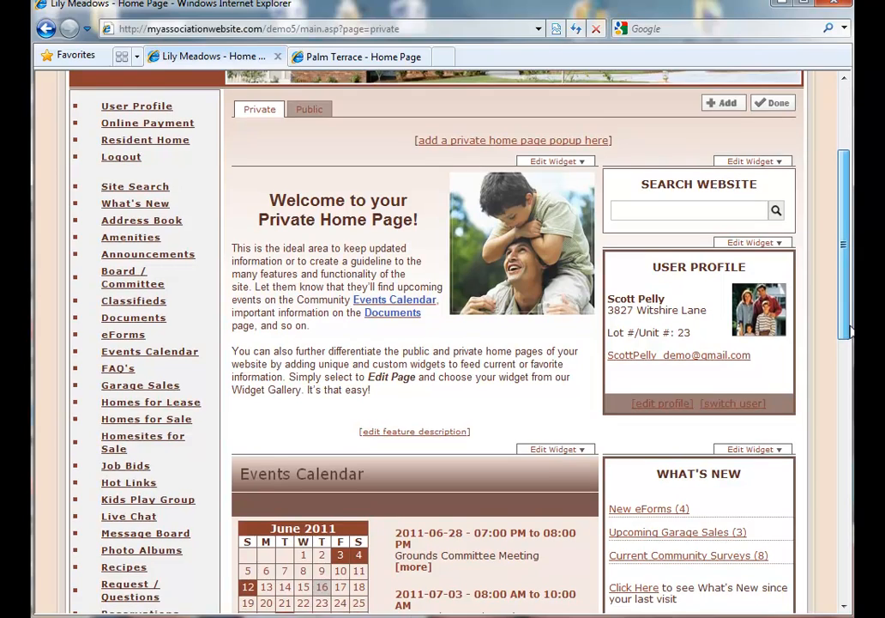
scroll("down", 3)
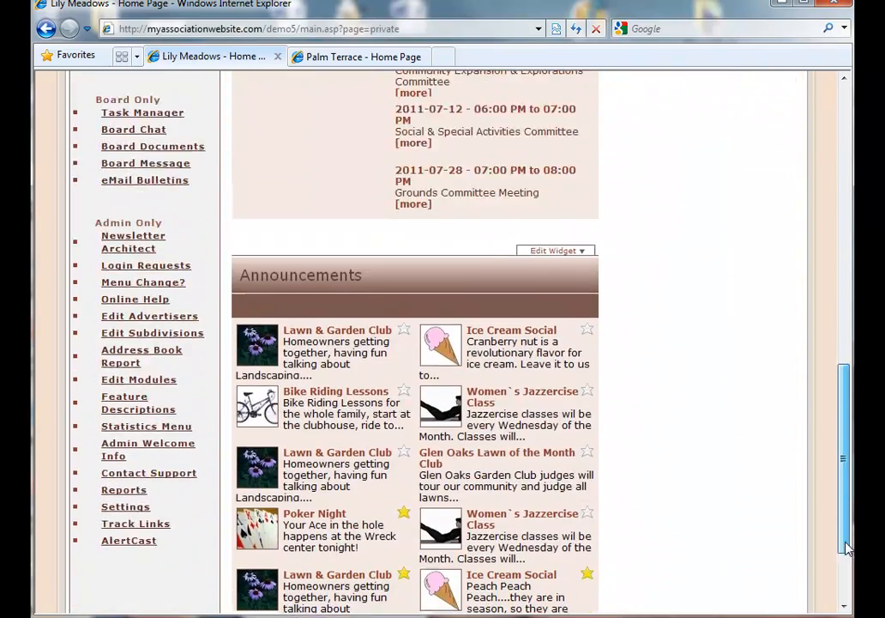
scroll("down", 3)
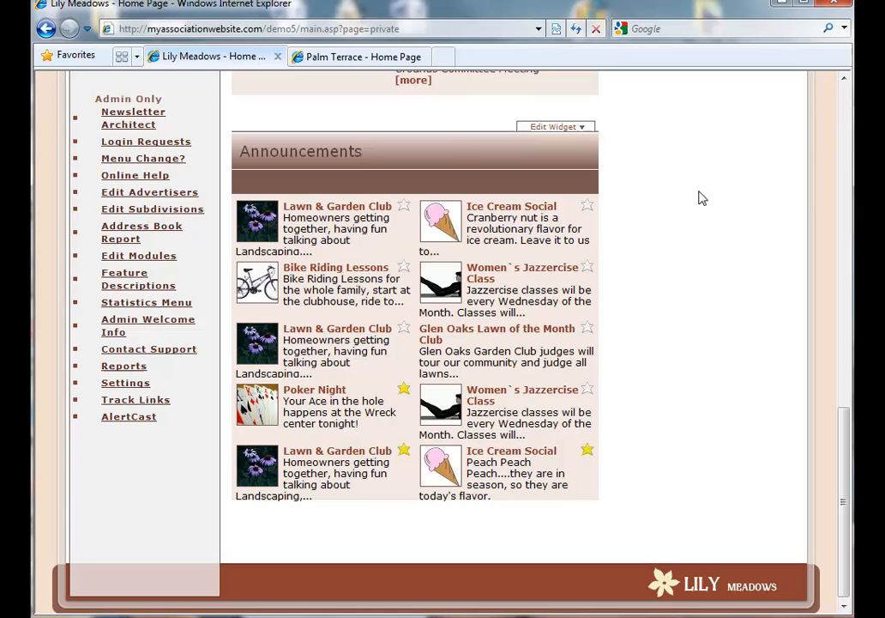
mouse_move(474, 161)
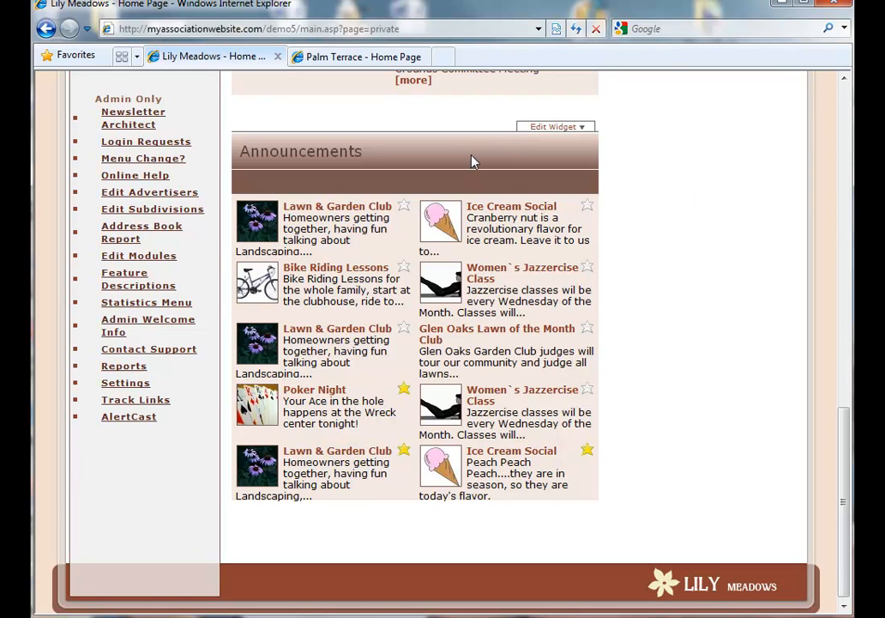
mouse_move(832, 467)
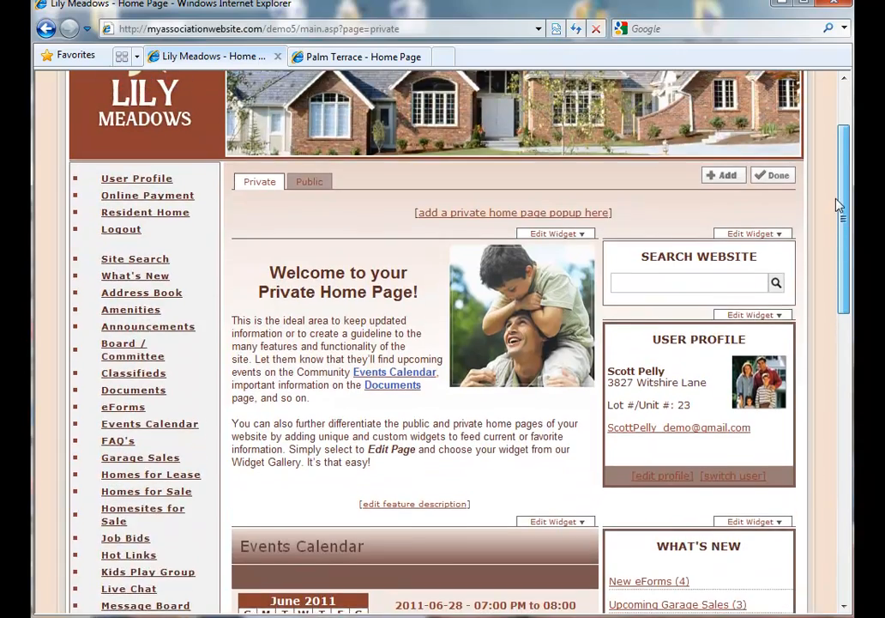
scroll("down", 3)
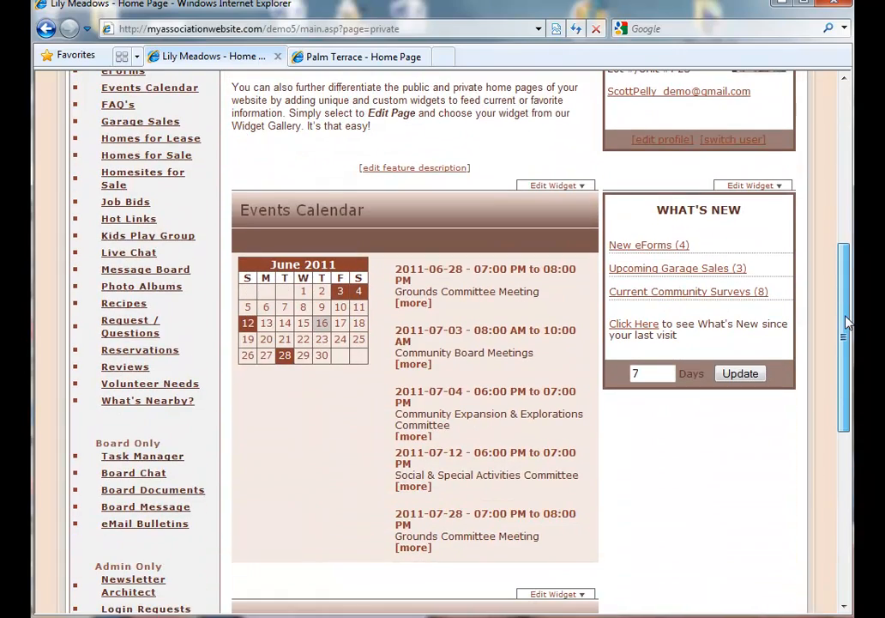
scroll("up", 3)
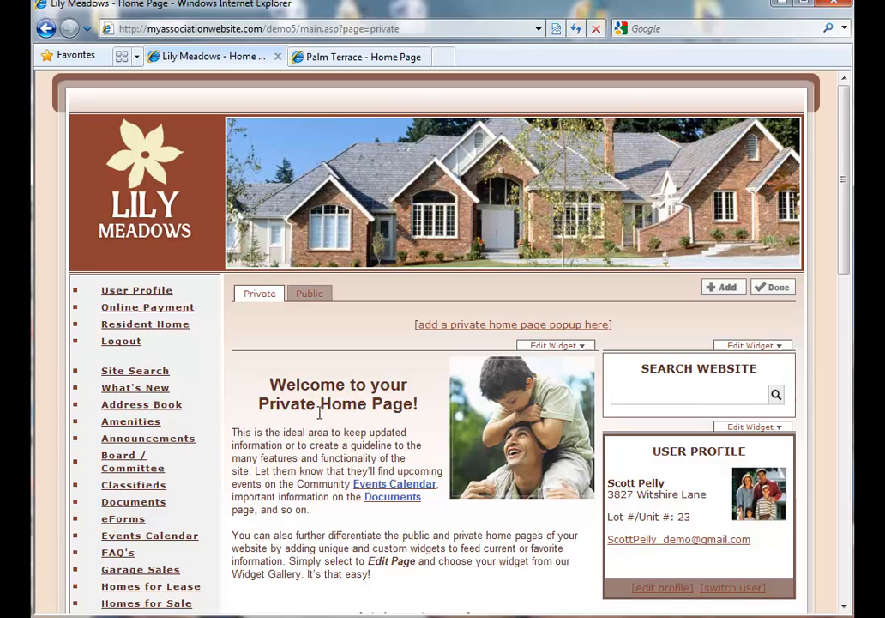
Step: Exit editing with Done and scroll the private home page to verify its widgets display
left_click(753, 345)
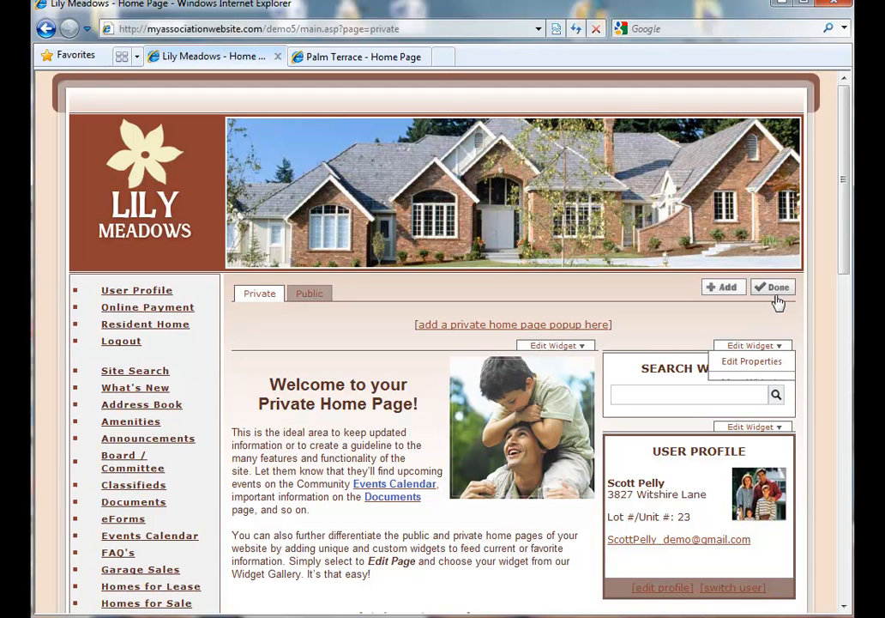
left_click(772, 287)
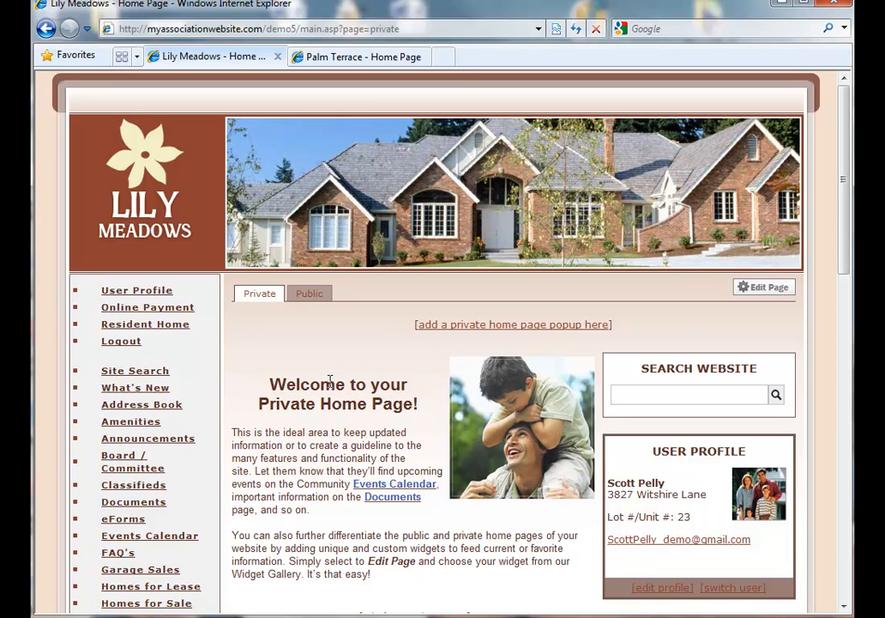
mouse_move(336, 367)
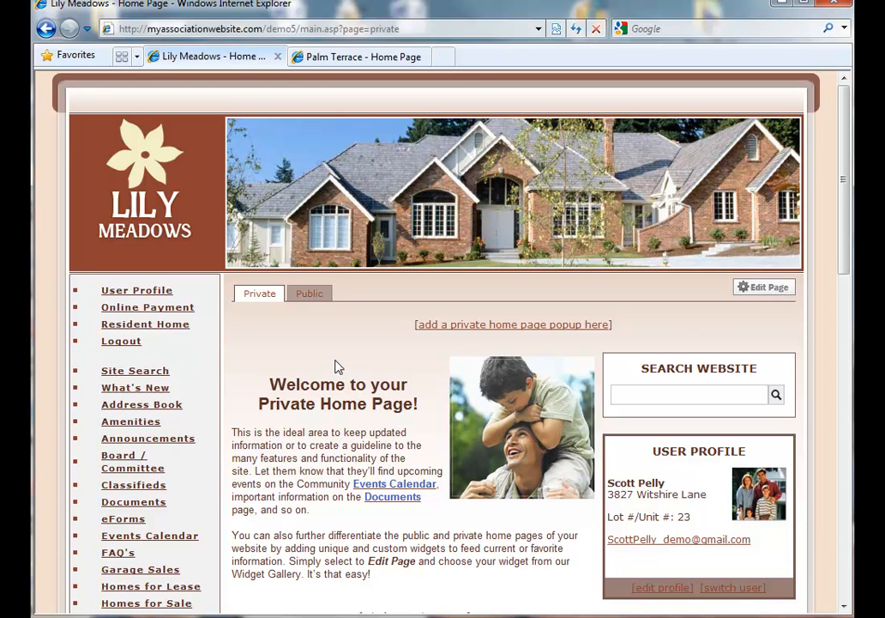
scroll("down", 3)
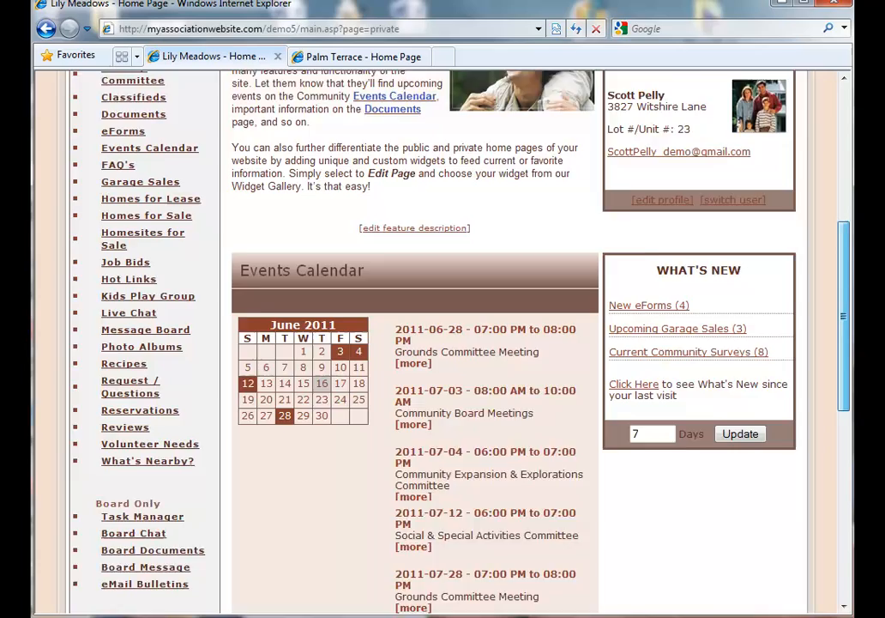
scroll("up", 3)
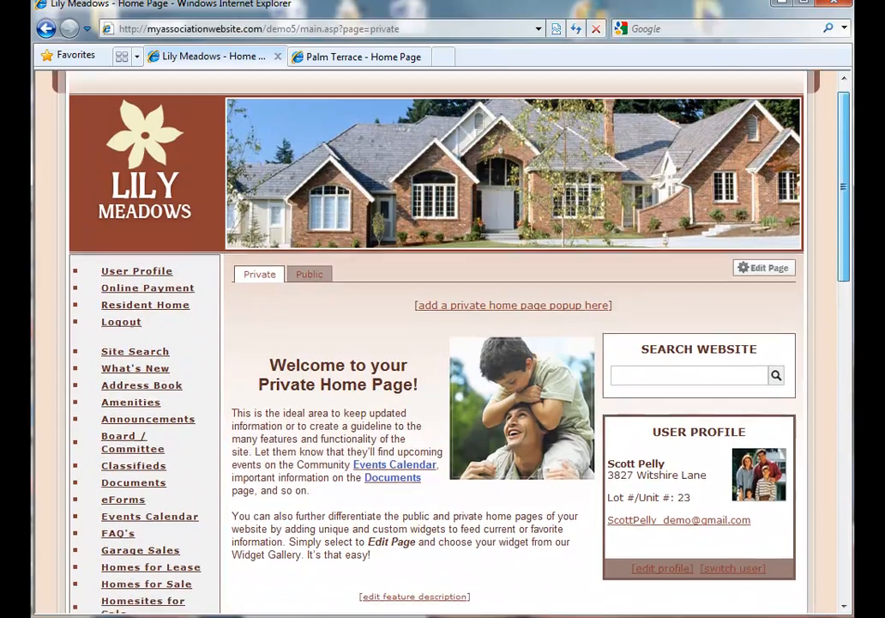
scroll("down", 3)
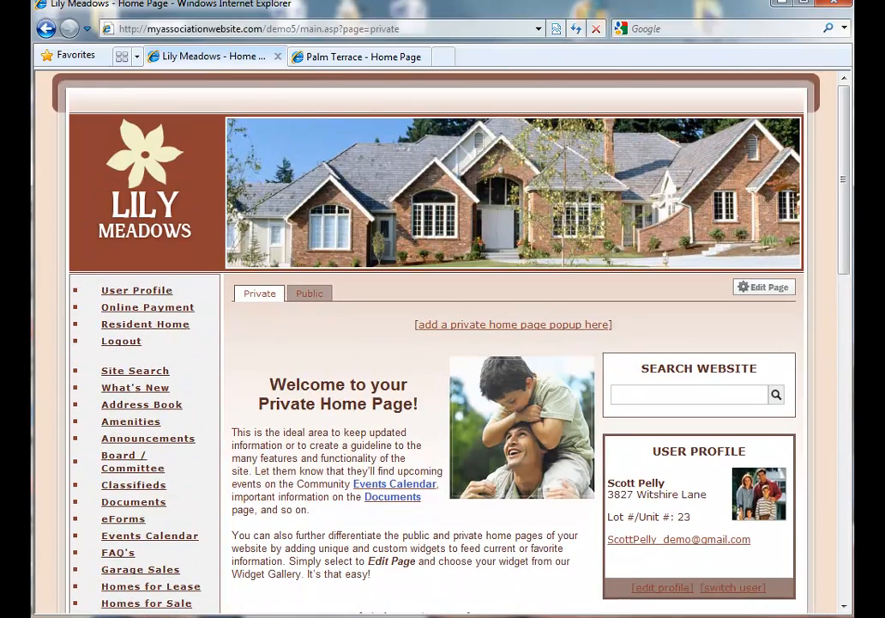